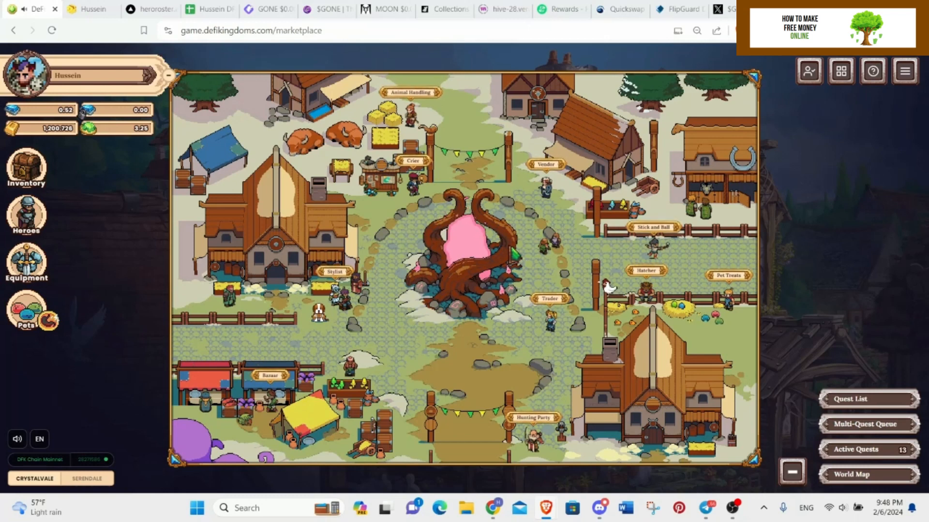
Step: Locate the Day 1 SD inventory cell in the tracker and check balances in the game
click(209, 9)
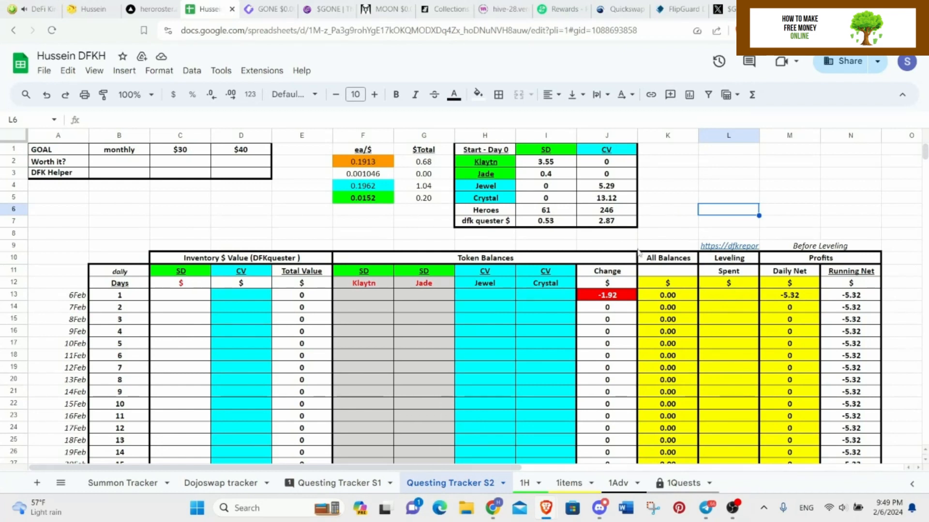
scroll(down, 3)
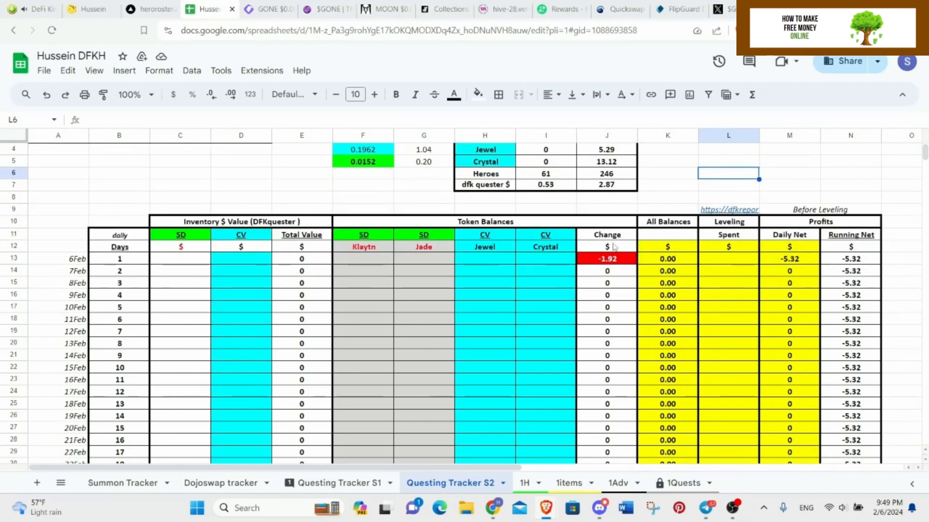
click(180, 259)
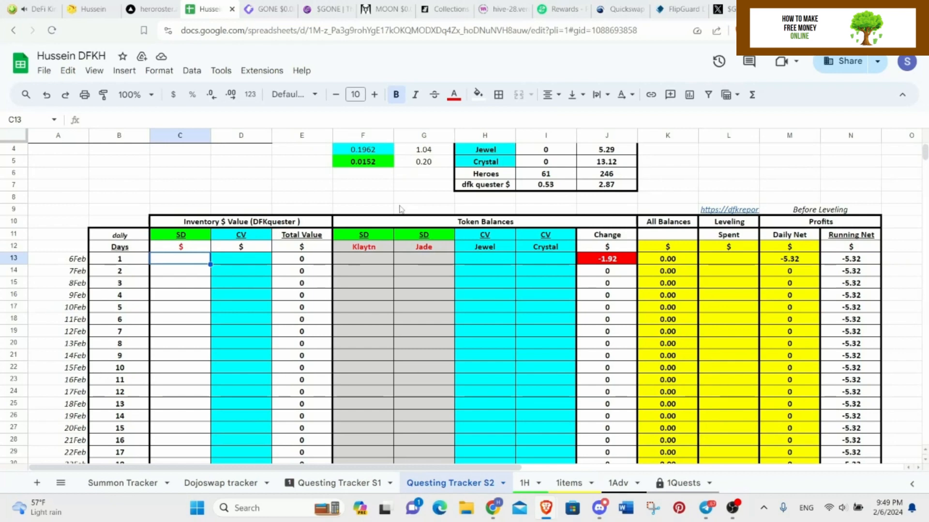
click(32, 9)
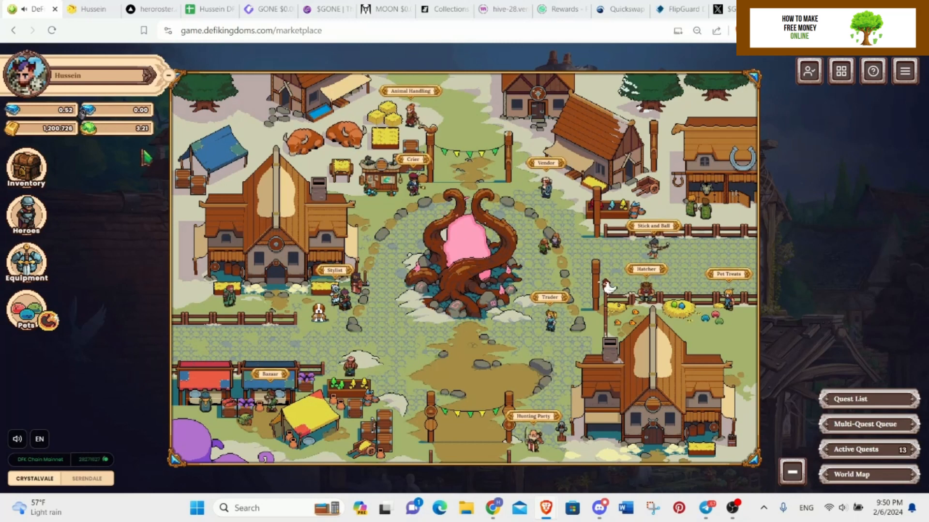
Step: Log the Day 1 Jewel balance 3.21 in H13 and start searching for a calculator
click(209, 9)
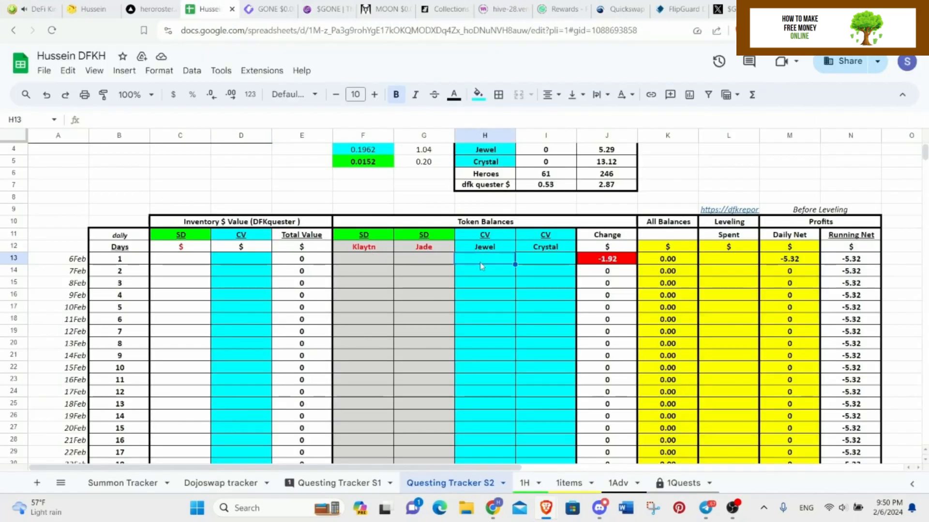
text(3.21)
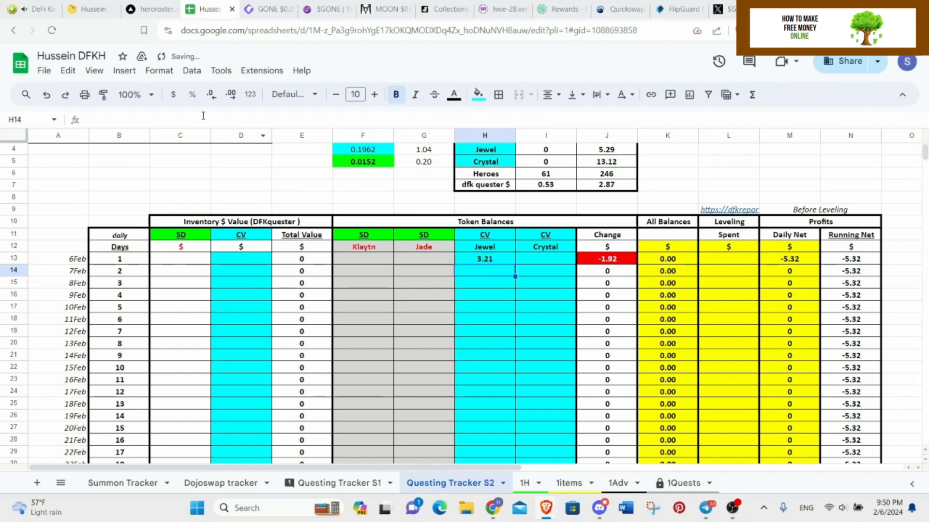
click(33, 8)
text(calc)
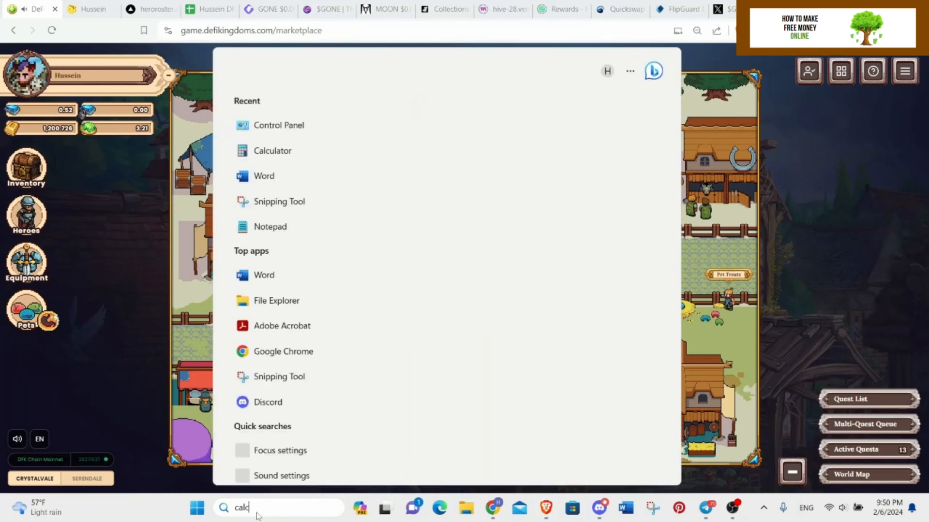
Step: Work out 300 × 0.13 = 39 in Calculator and close it
click(271, 151)
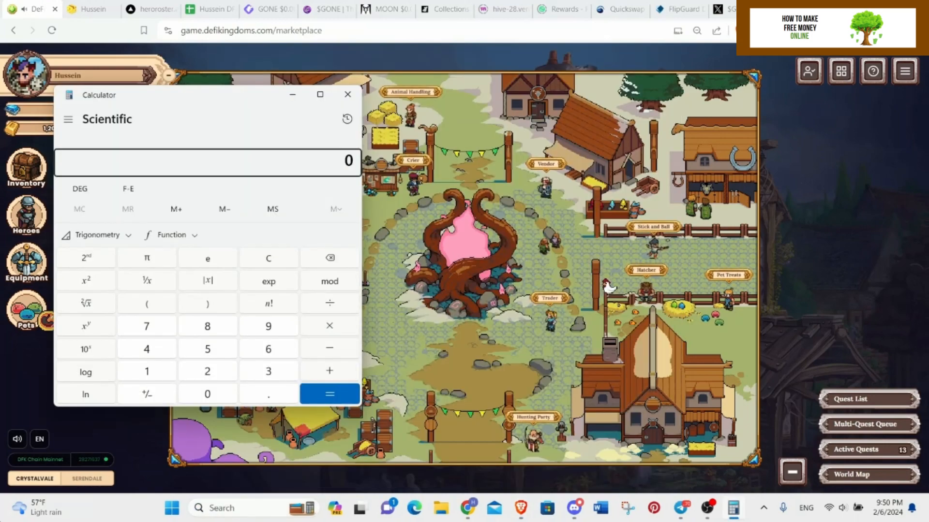
click(207, 393)
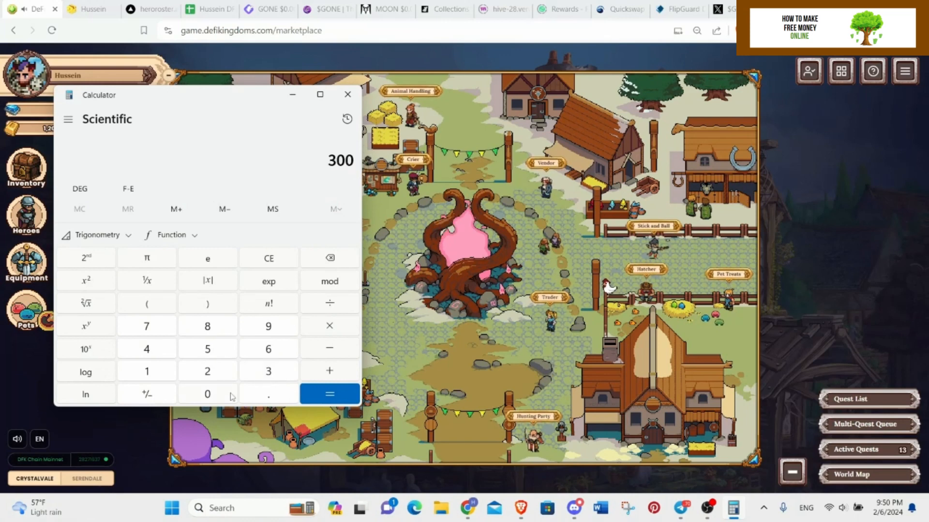
click(329, 325)
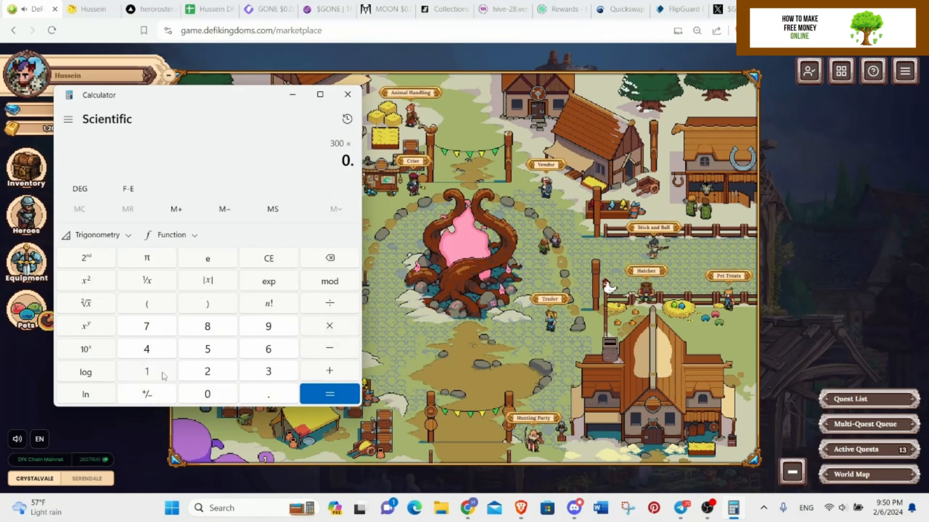
click(329, 393)
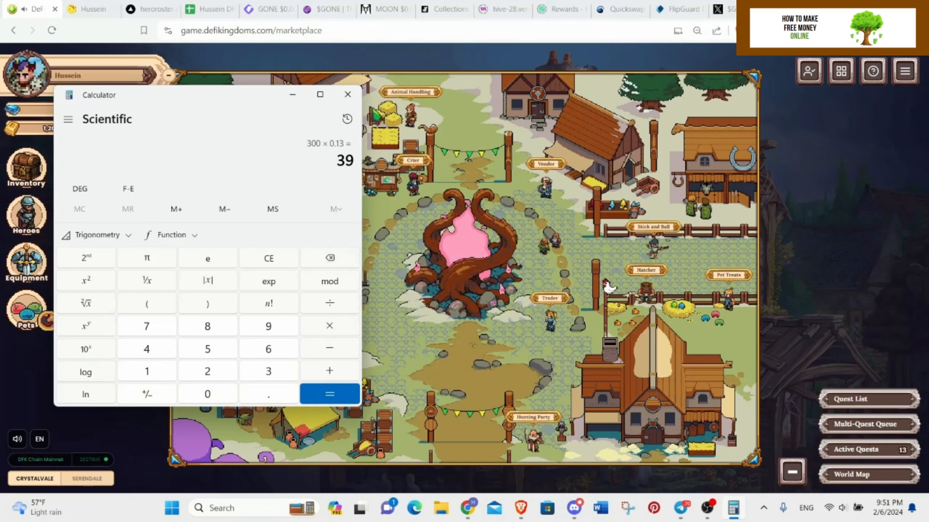
click(347, 95)
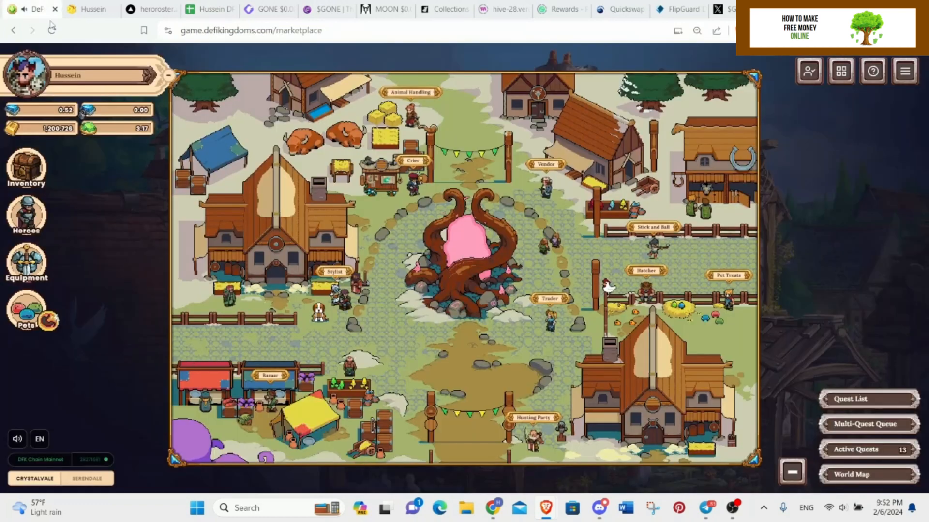
Step: Record the Crystalvale figures for Day 1: CV inventory 2.01, Jewel 3.17, Crystal 0.52
click(207, 8)
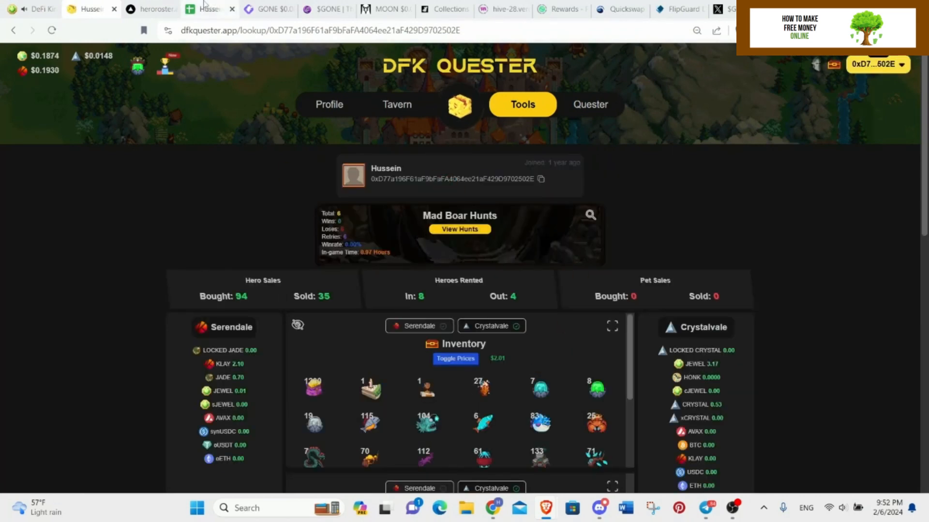
click(207, 9)
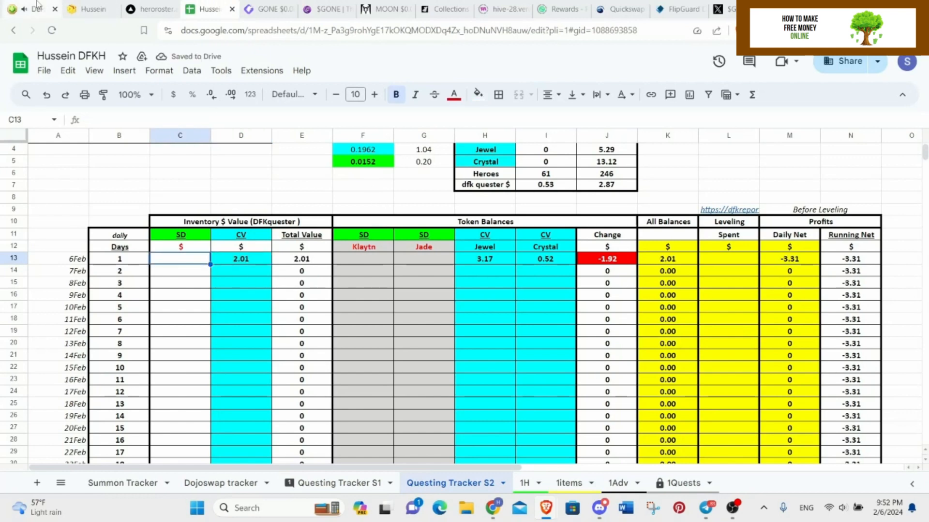
click(27, 9)
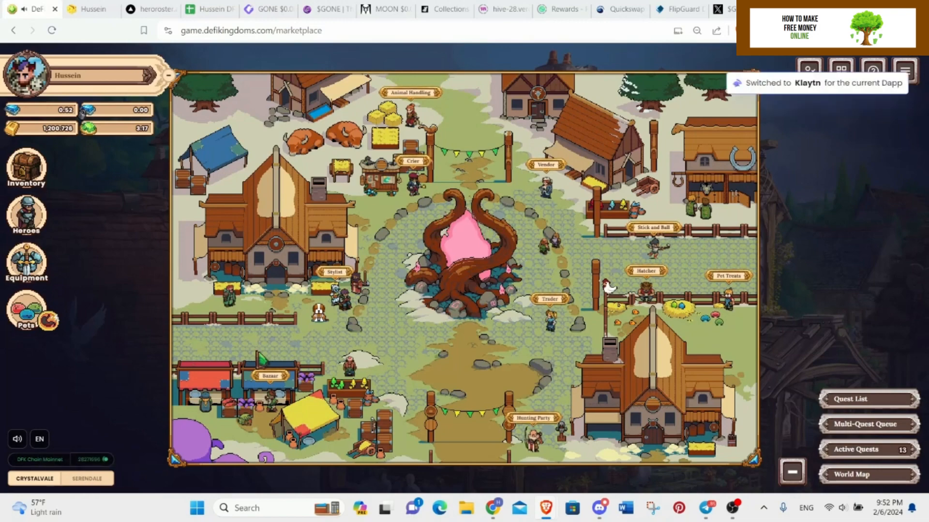
Step: Record the Serendale figures for Day 1: SD inventory 0.38, Klaytn 2.1, Jade 0.69
click(904, 71)
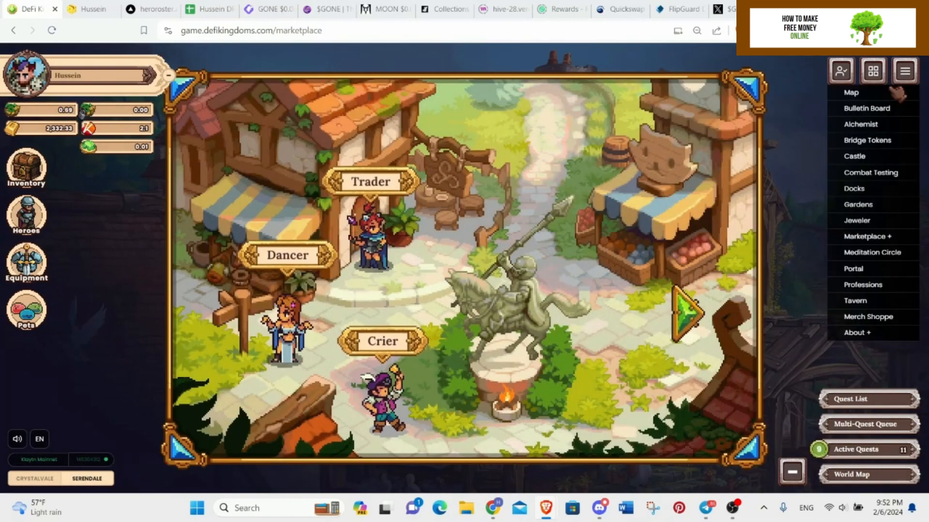
click(850, 92)
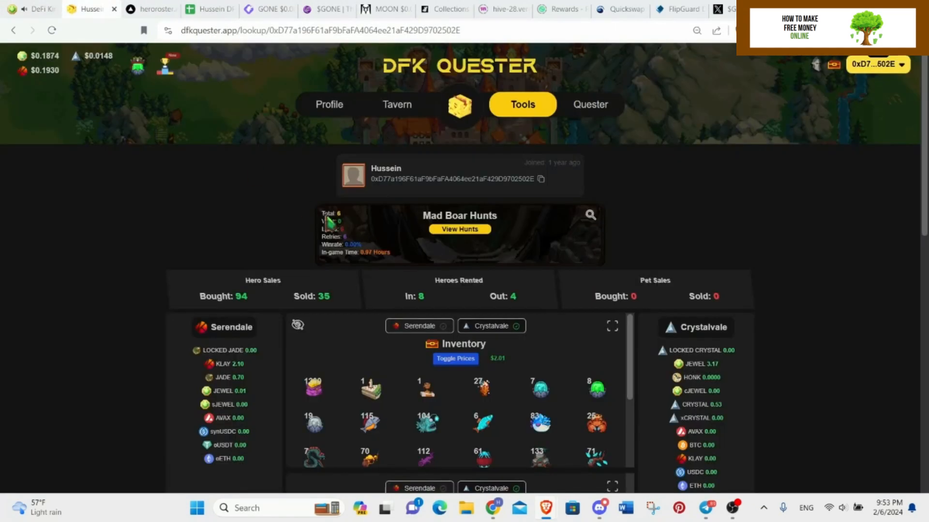
click(209, 9)
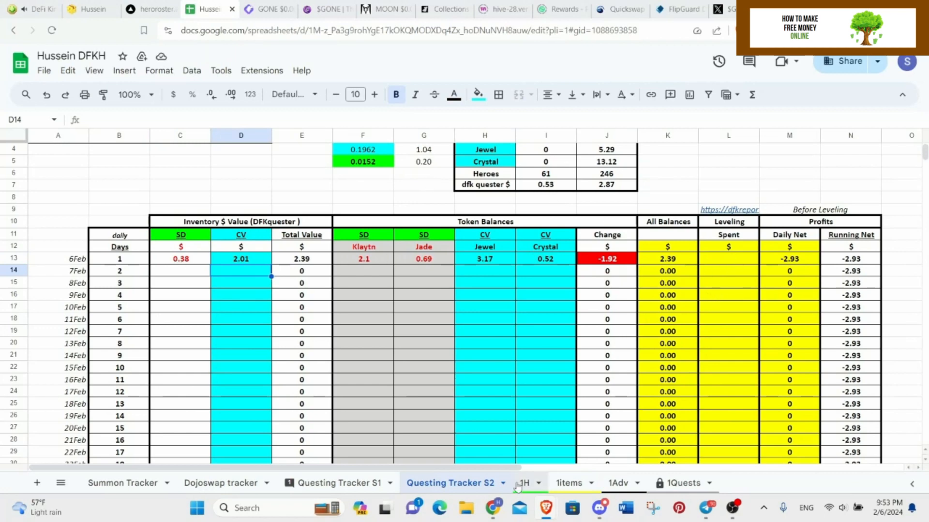
scroll(right, 3)
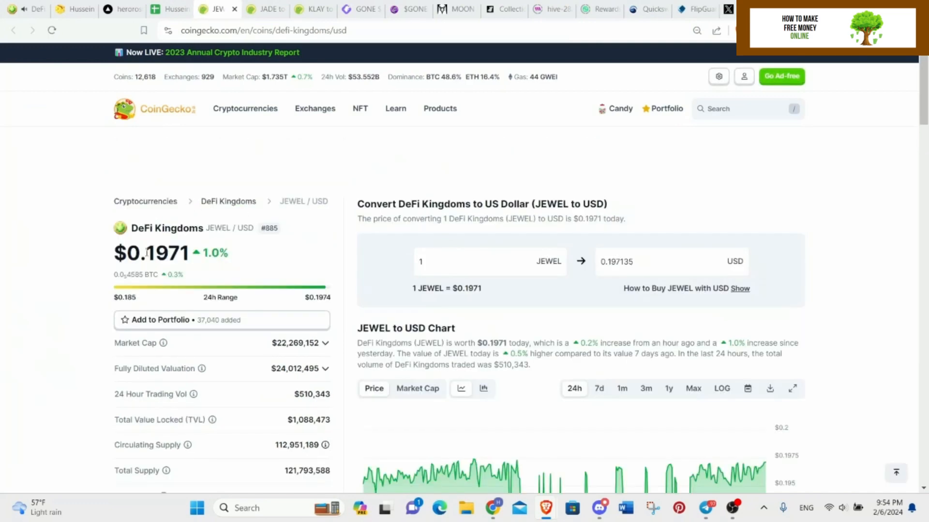
Step: Copy the JEWEL price 0.1971 from CoinGecko into the tracker's Jewel/$ column T13
double_click(156, 252)
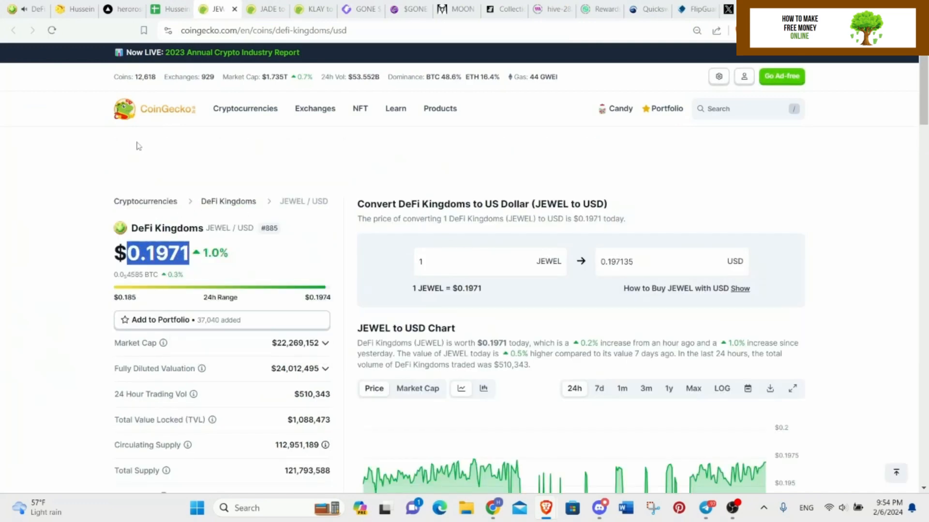
click(172, 8)
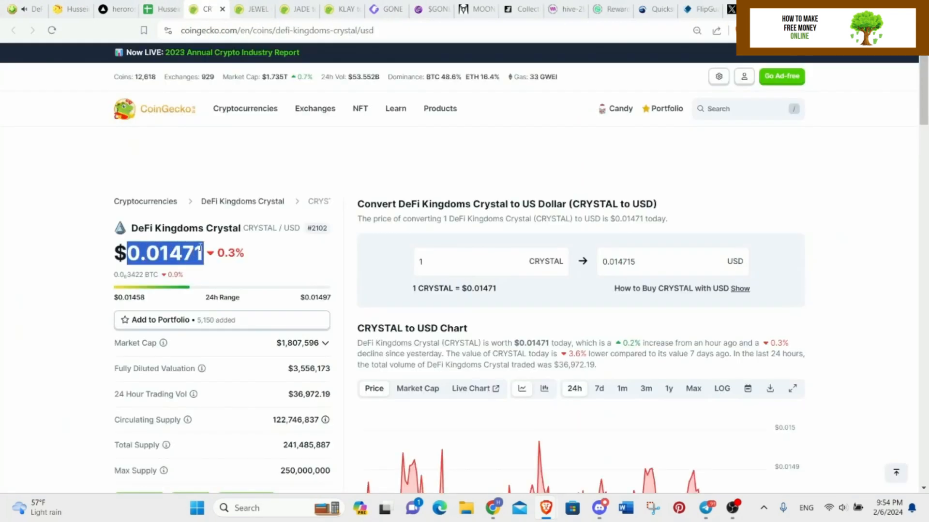
click(159, 10)
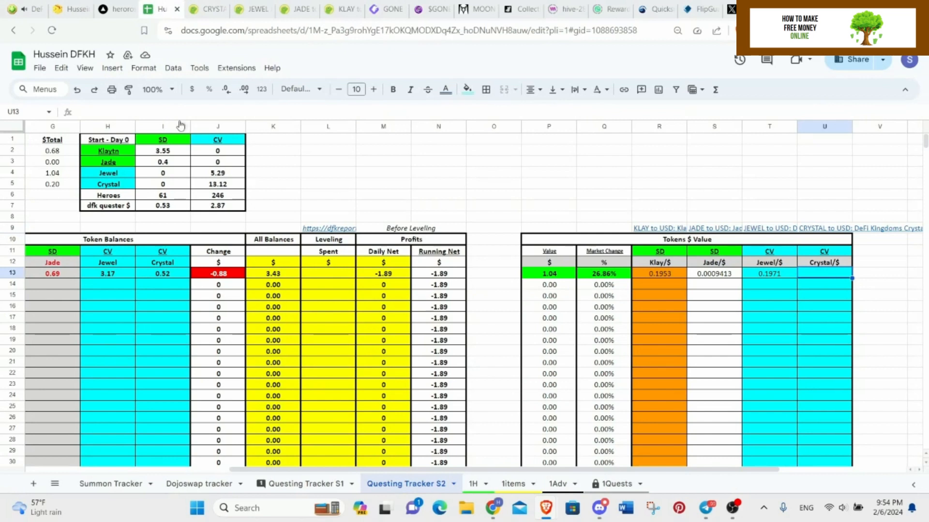
Step: Enter the CRYSTAL price 0.01471, giving Day 1 a total value of 2.39
click(438, 183)
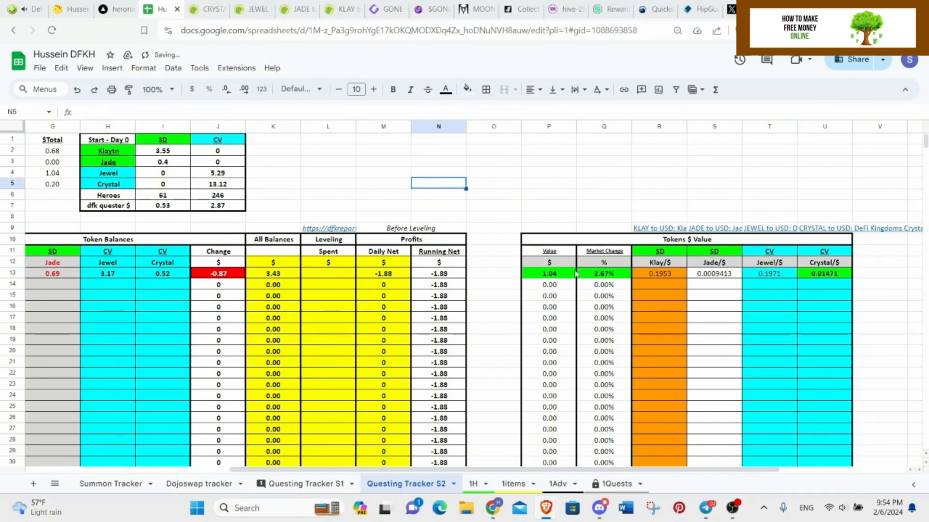
click(328, 272)
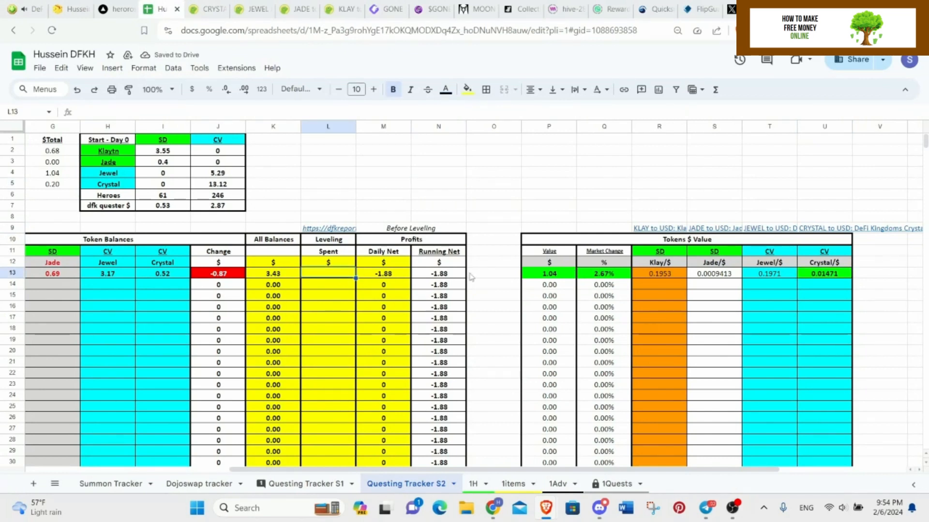
scroll(left, 3)
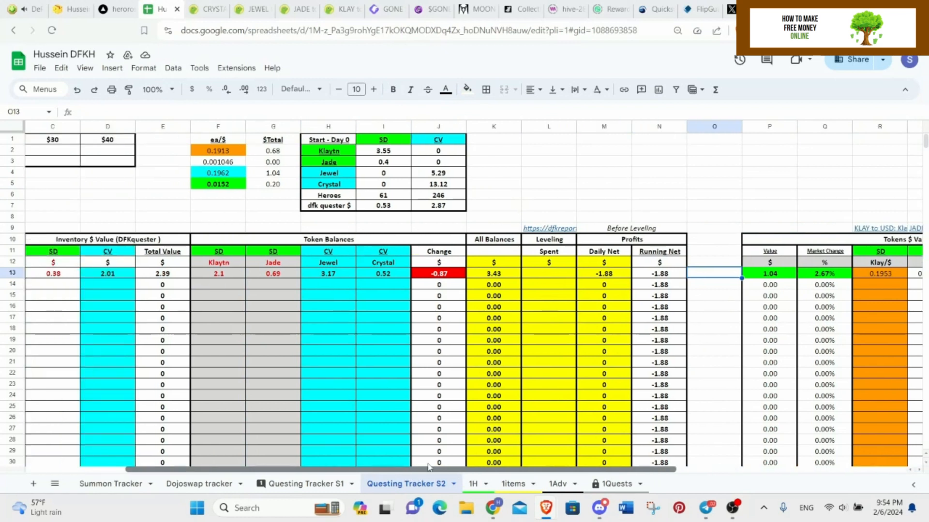
Step: Review the Total Value, Change and Daily Net (-1.88) formulas in row 13
click(603, 195)
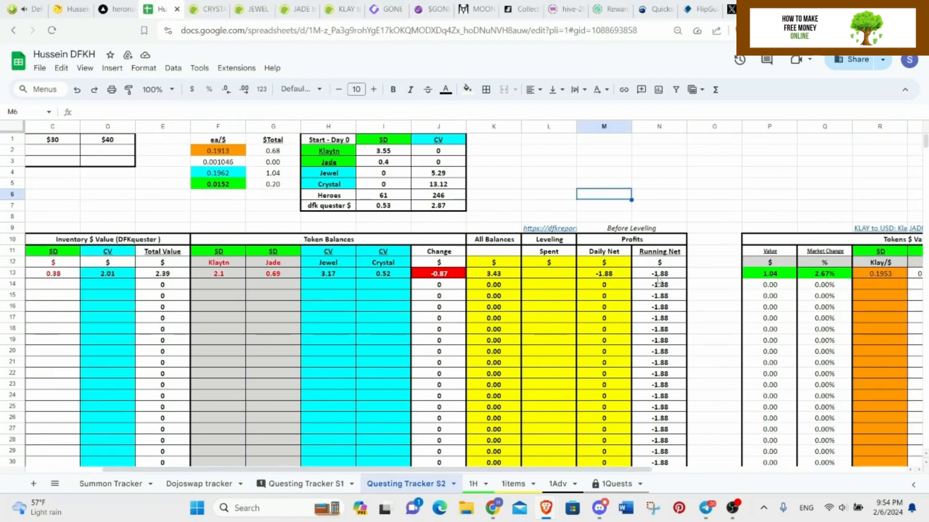
click(604, 273)
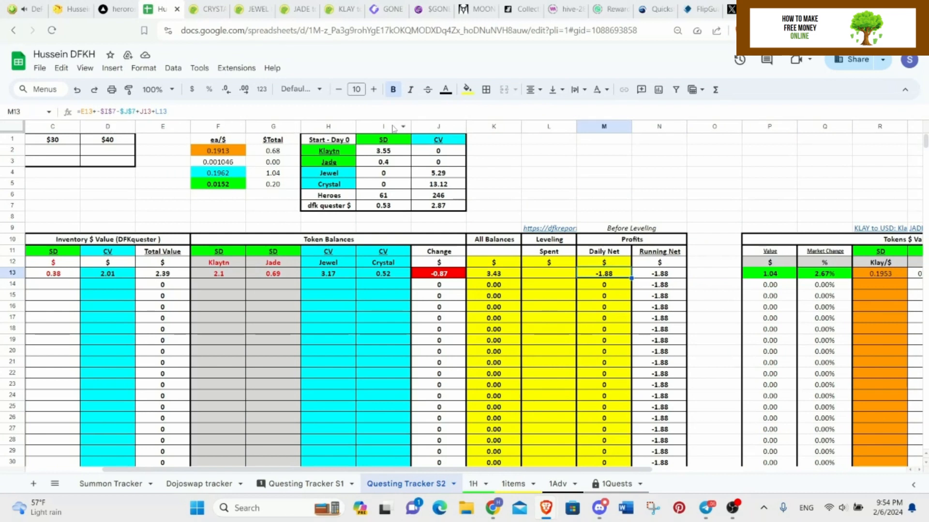
mouse_move(384, 211)
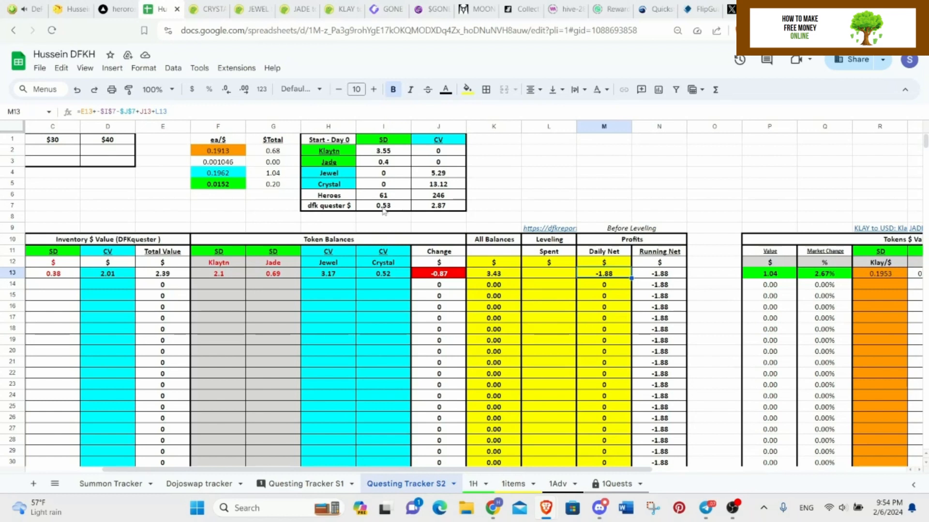
click(714, 273)
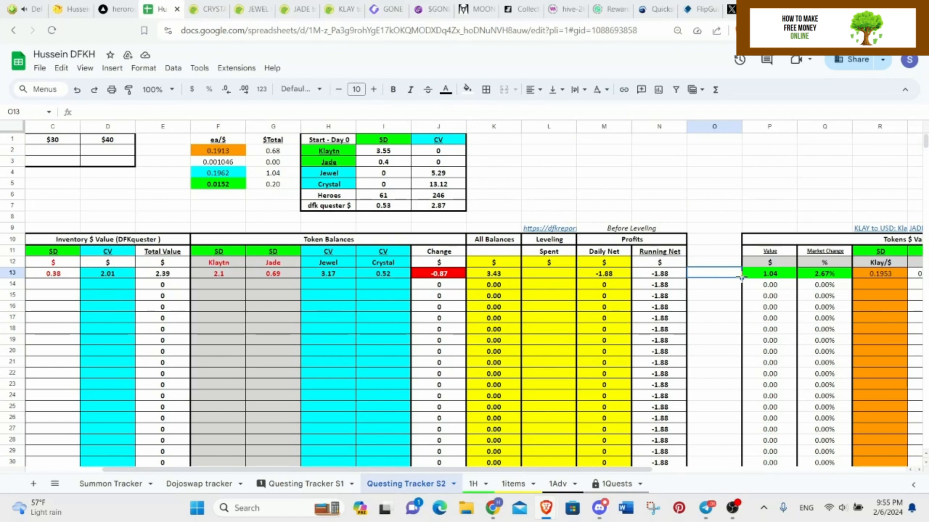
Step: Close the Crystal, Jewel, Jade and Klay price pages and return to the DeFi Kingdoms map
click(659, 205)
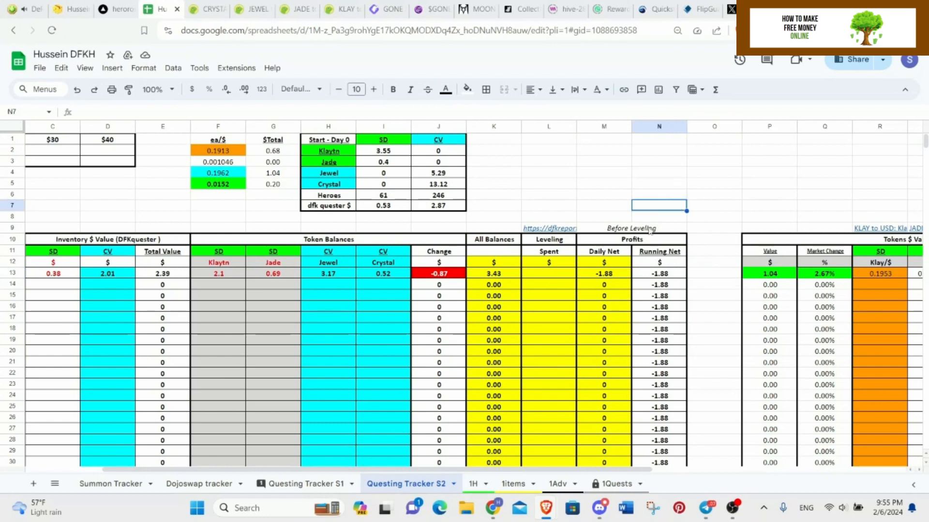
scroll(down, 3)
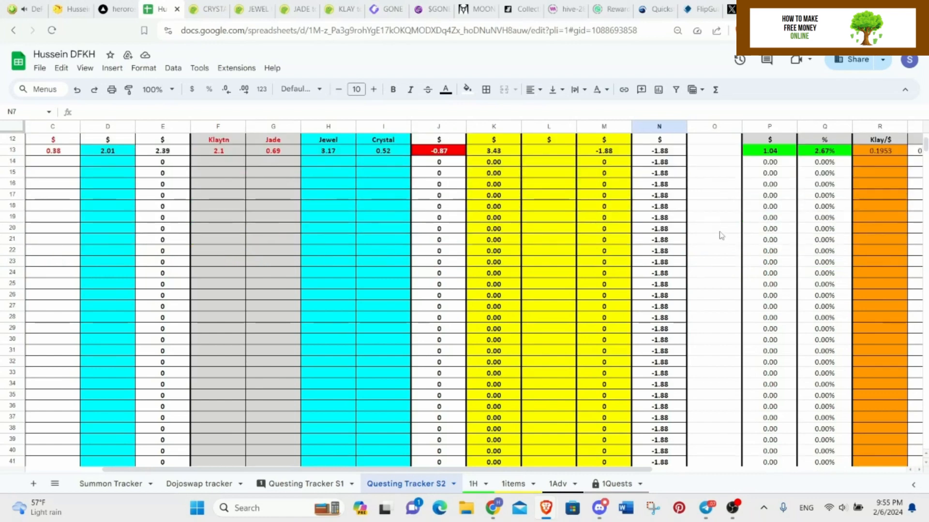
scroll(up, 3)
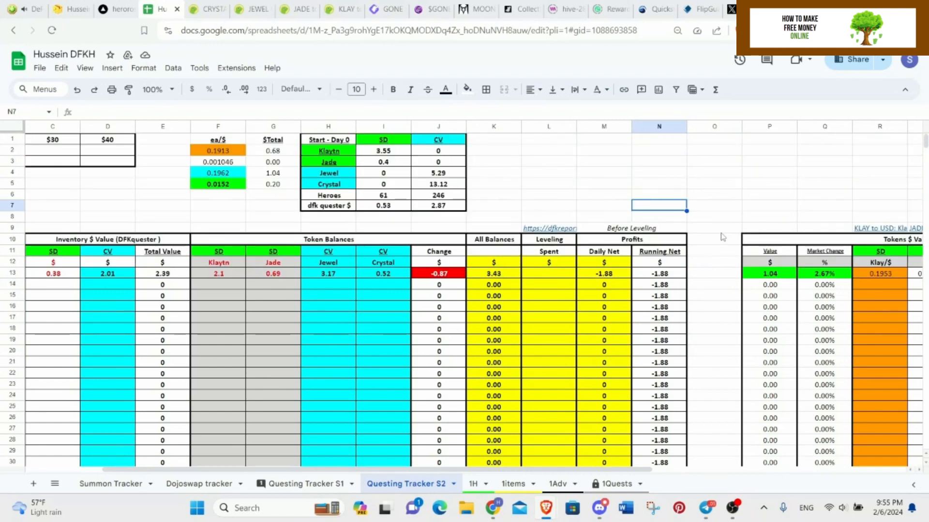
click(714, 238)
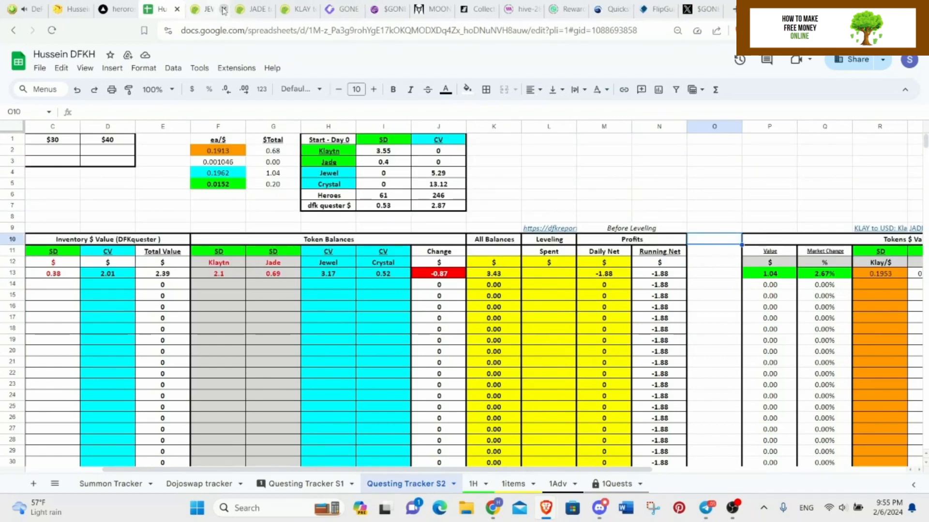
click(223, 10)
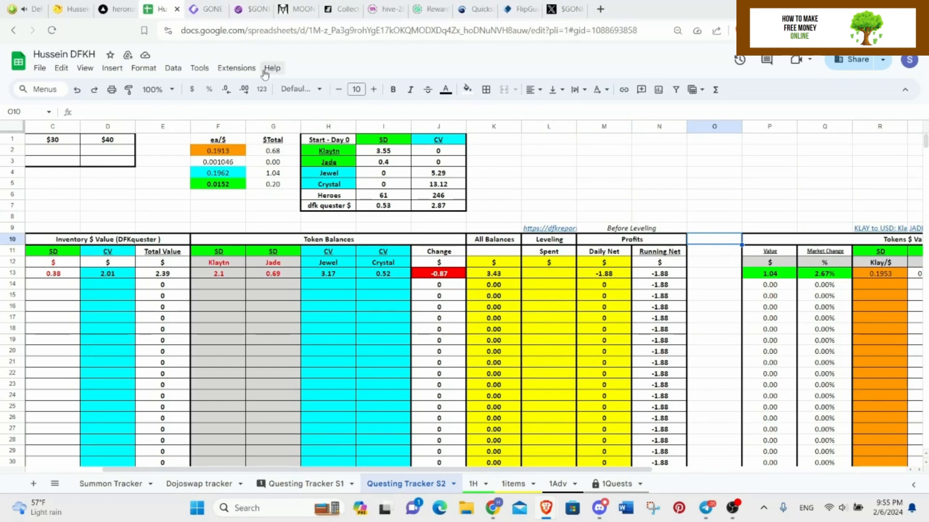
click(27, 9)
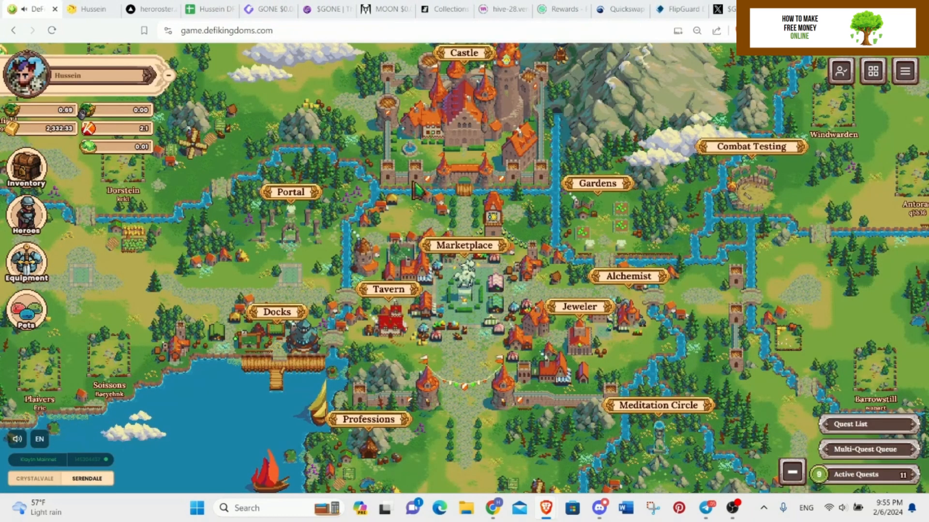
Step: View the GONE/WMATIC pool on GeckoTerminal, GONE at $0.00003476, down 5.47%
click(267, 9)
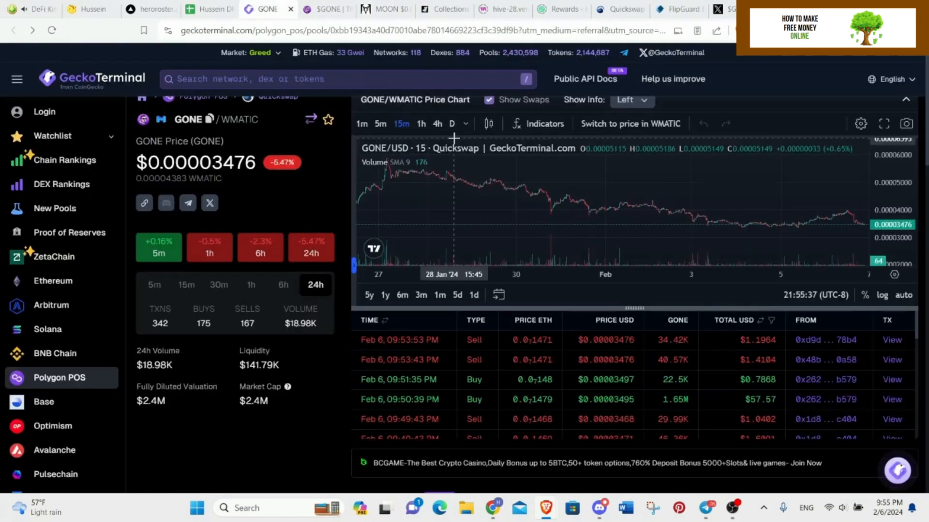
mouse_move(637, 215)
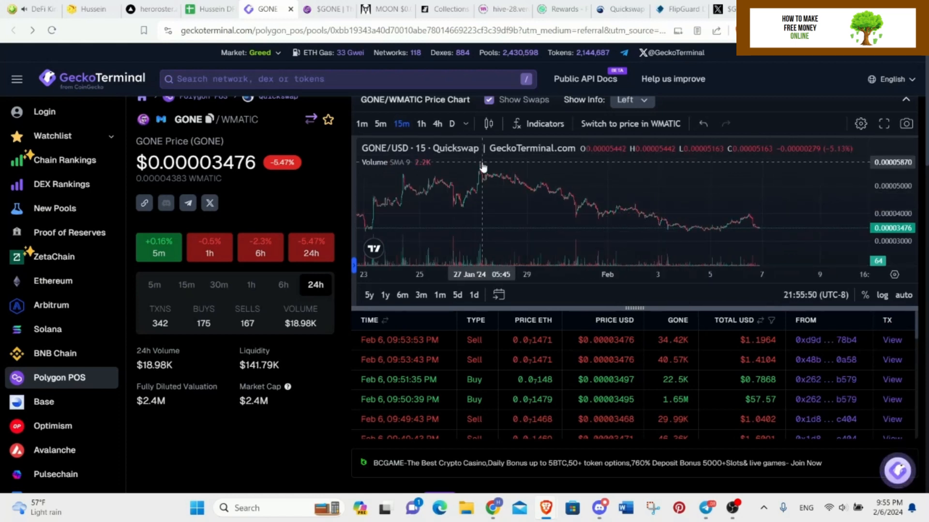
mouse_move(655, 188)
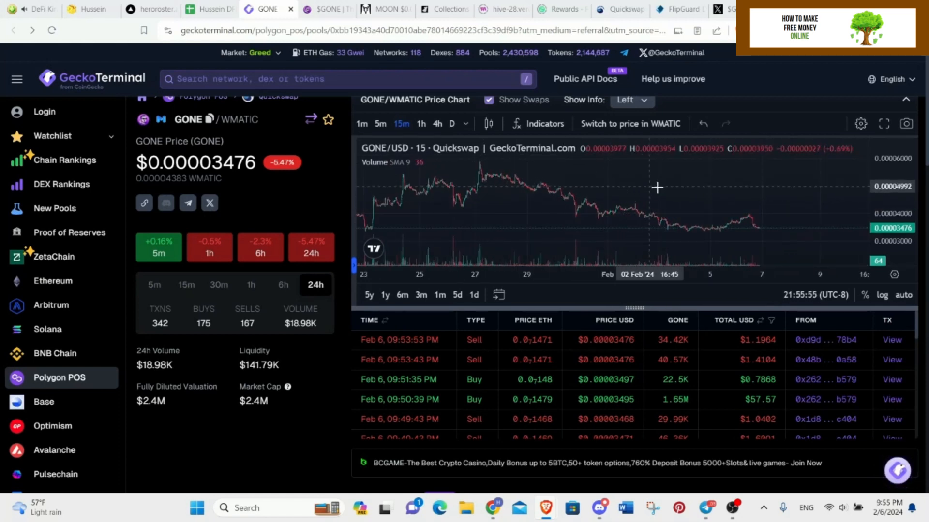
mouse_move(721, 236)
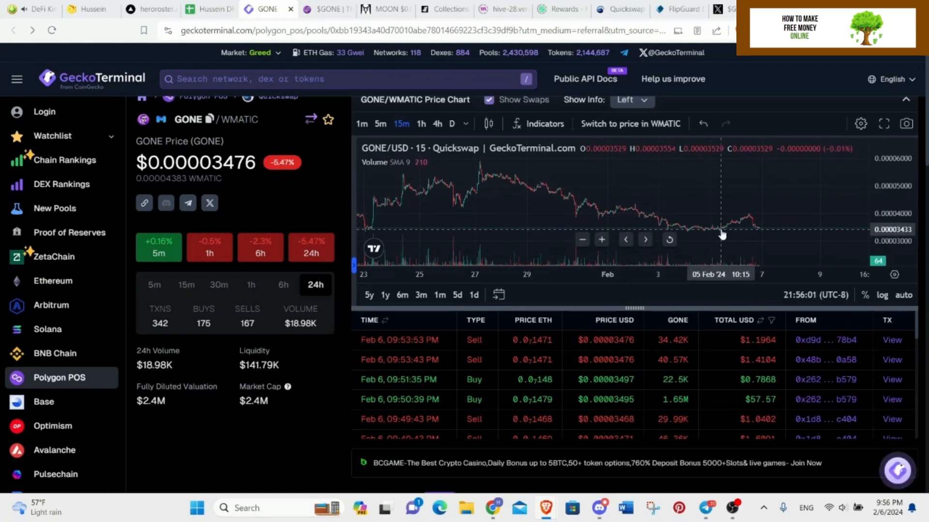
mouse_move(596, 452)
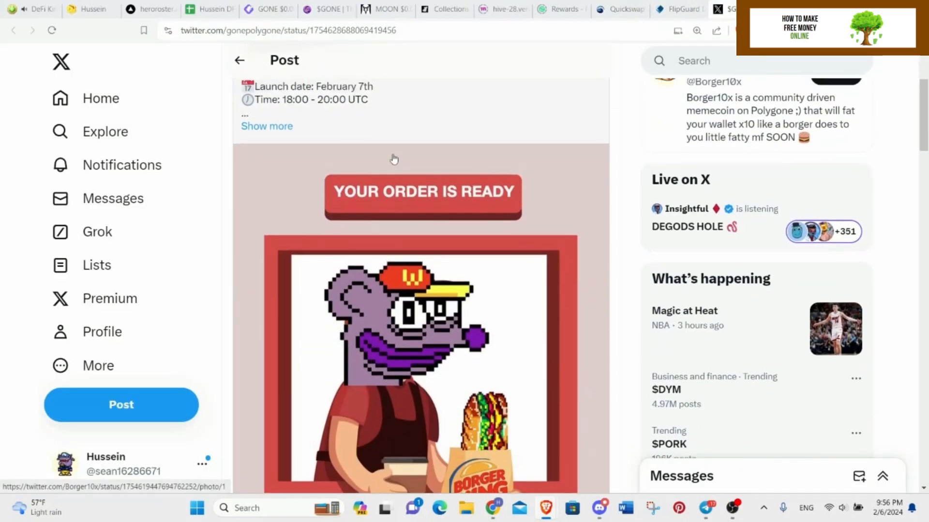
Step: Read the GONE post quoting the Borger10x launch and return to the X home feed
scroll(up, 3)
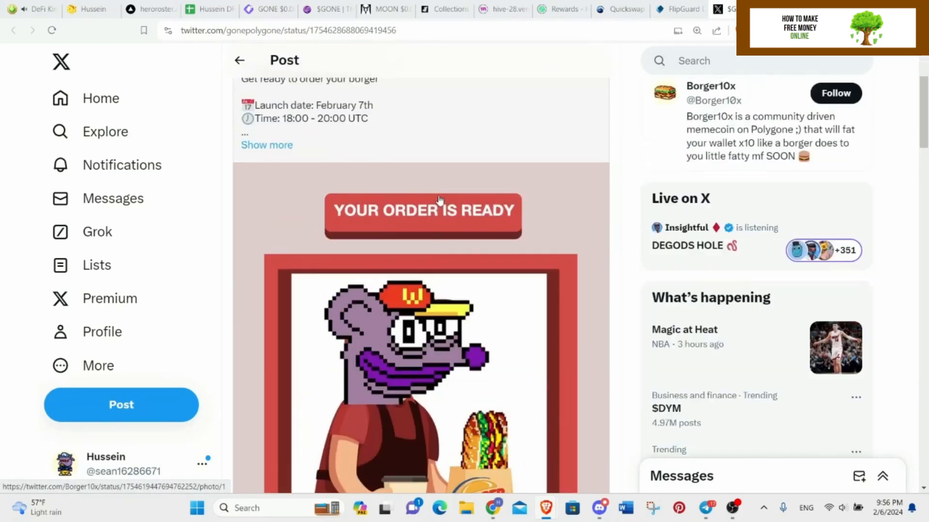
scroll(up, 3)
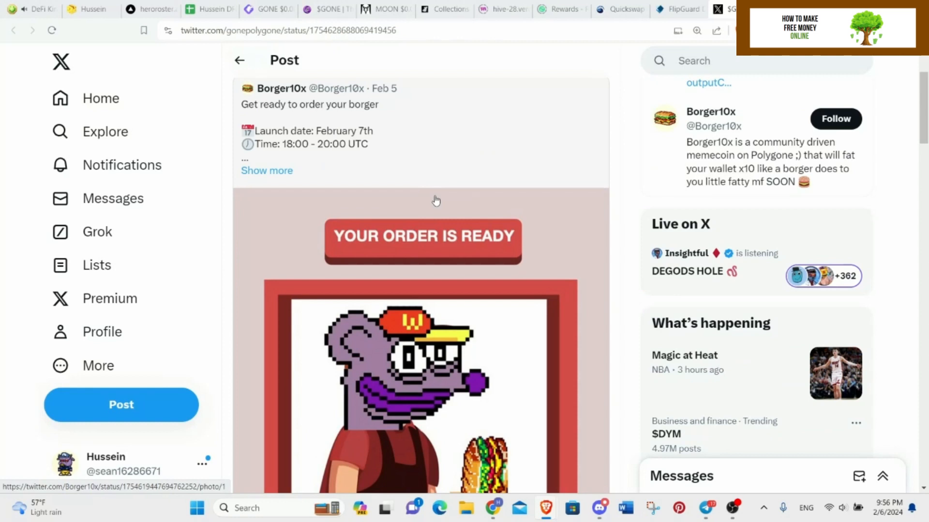
click(100, 98)
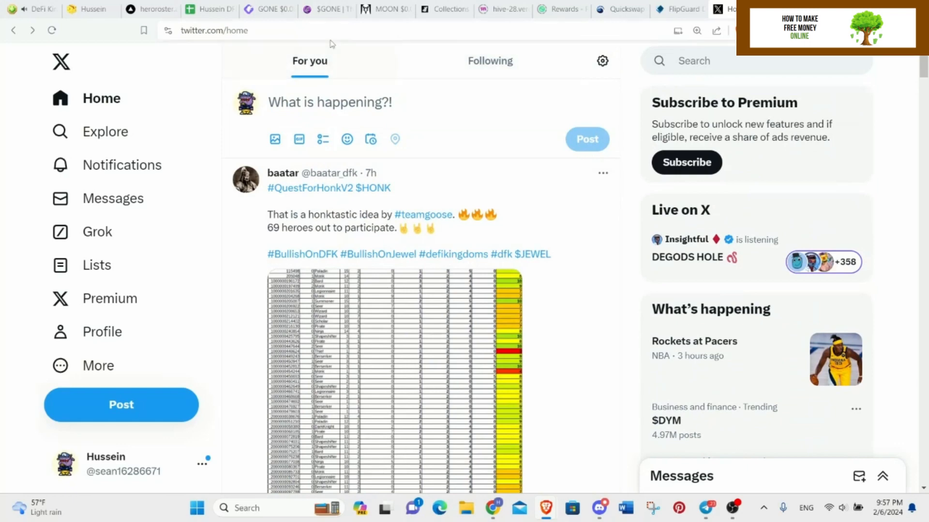
click(325, 9)
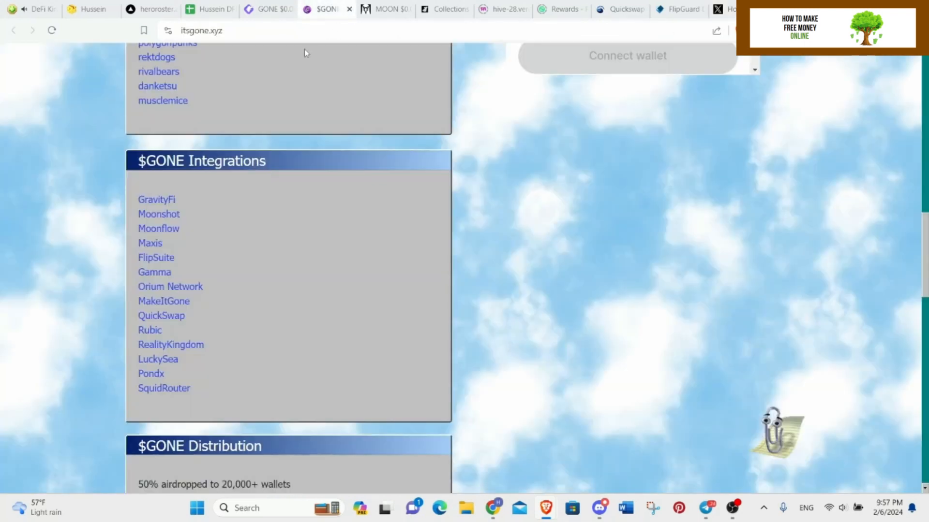
mouse_move(265, 48)
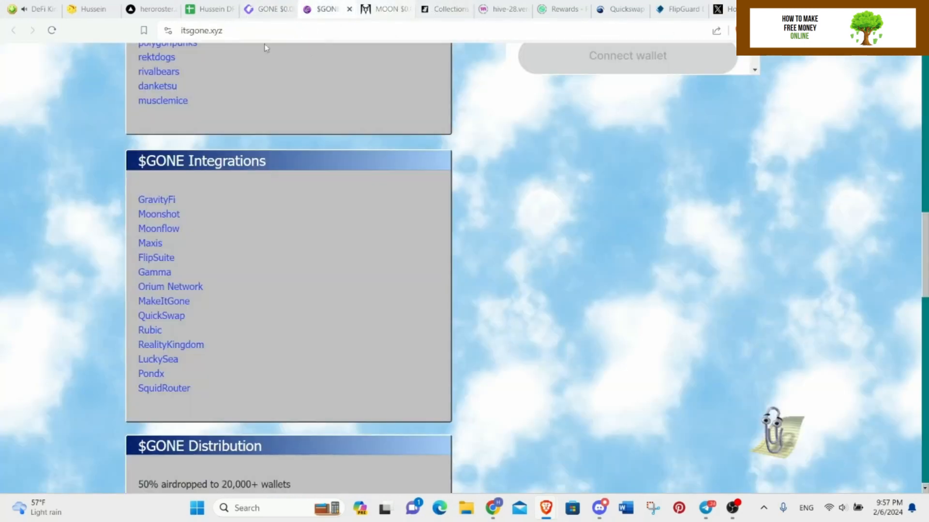
mouse_move(302, 132)
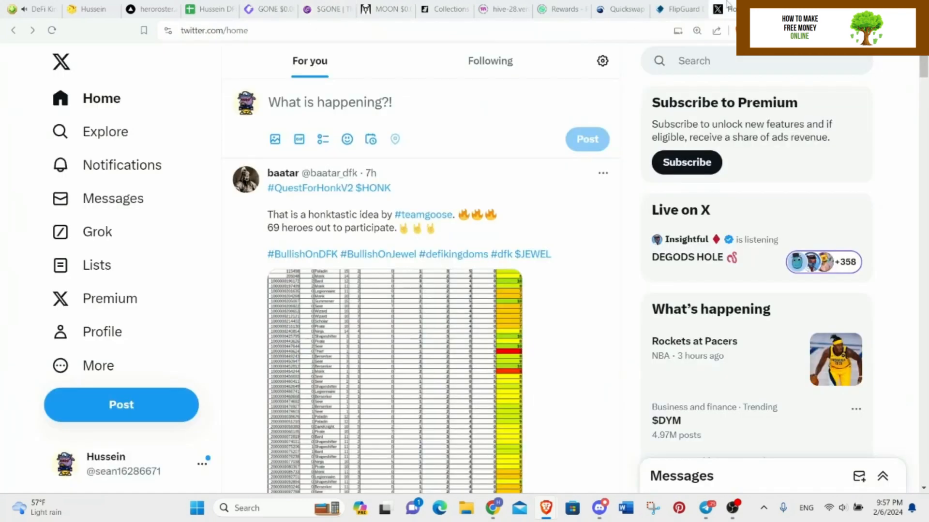
scroll(down, 3)
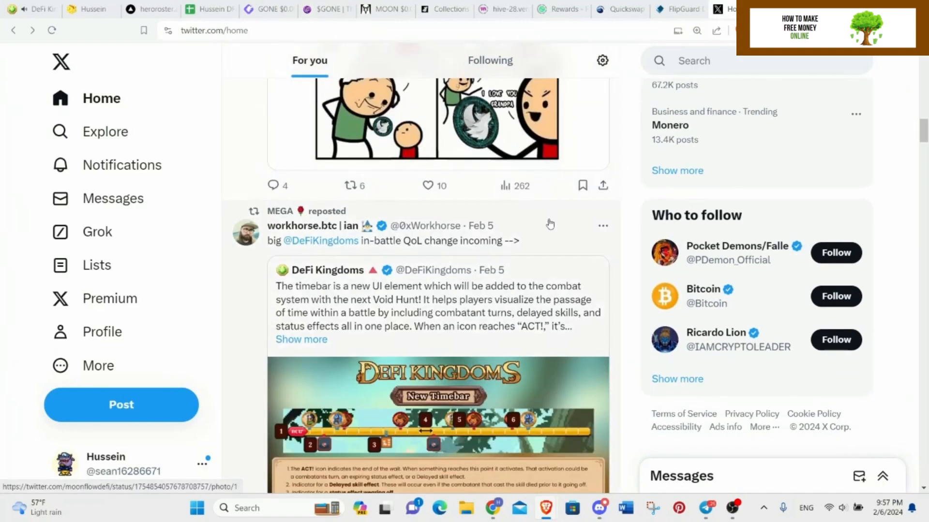
scroll(down, 3)
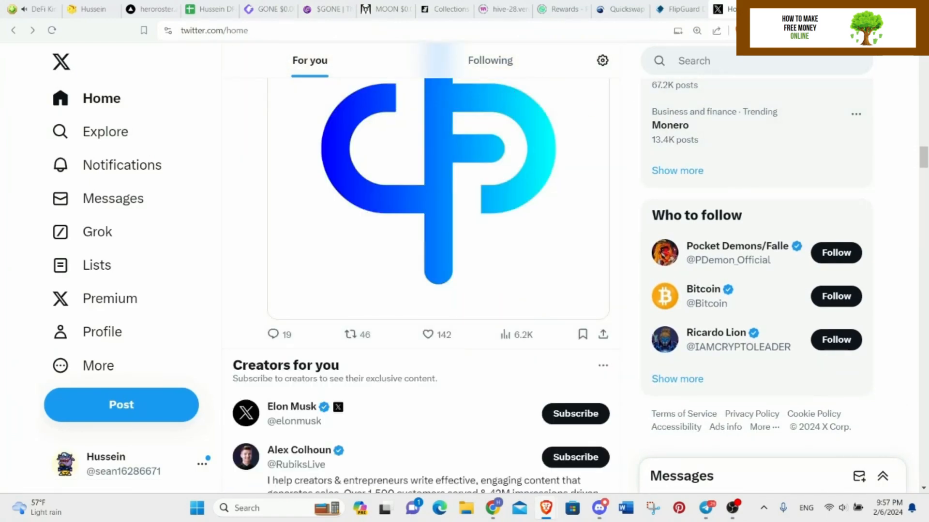
mouse_move(725, 10)
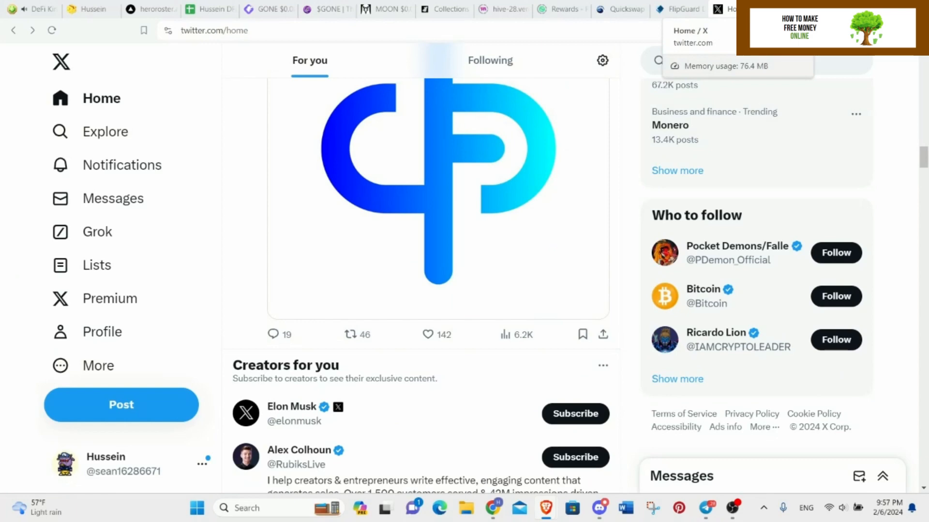
click(388, 10)
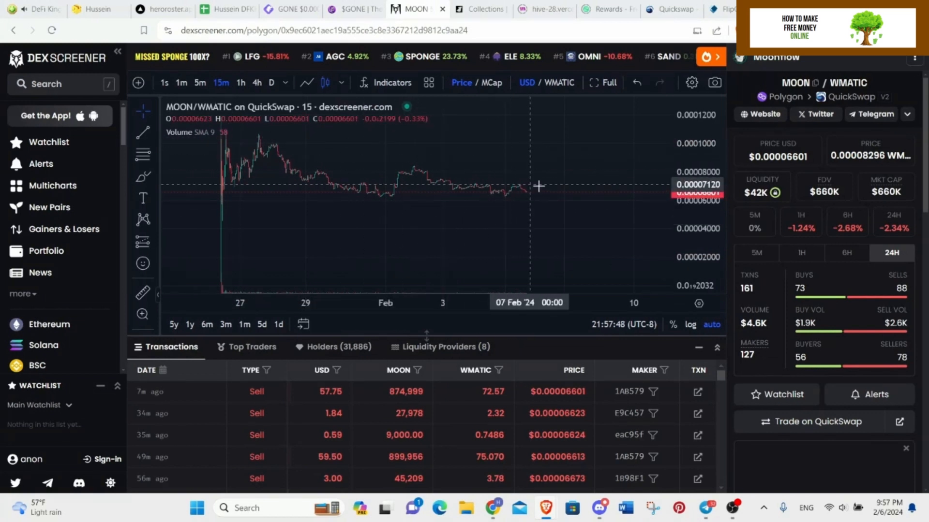
mouse_move(531, 152)
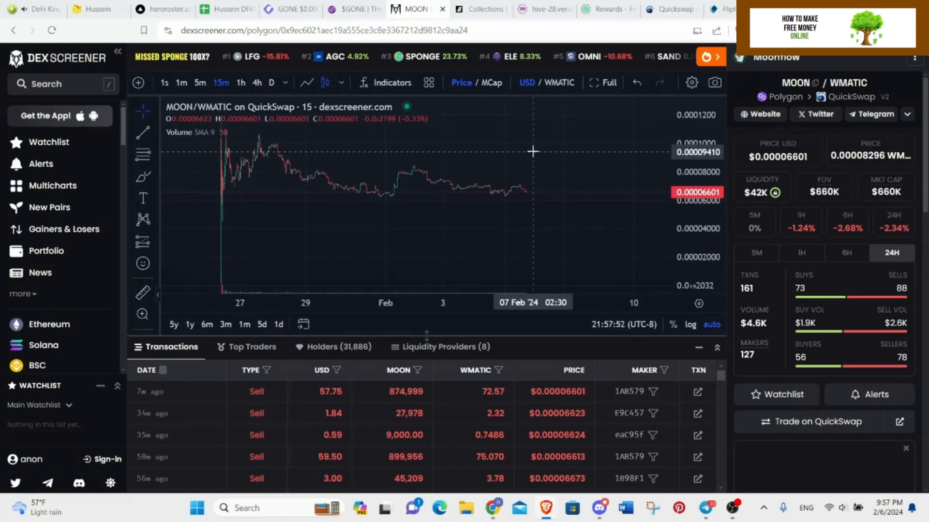
mouse_move(441, 126)
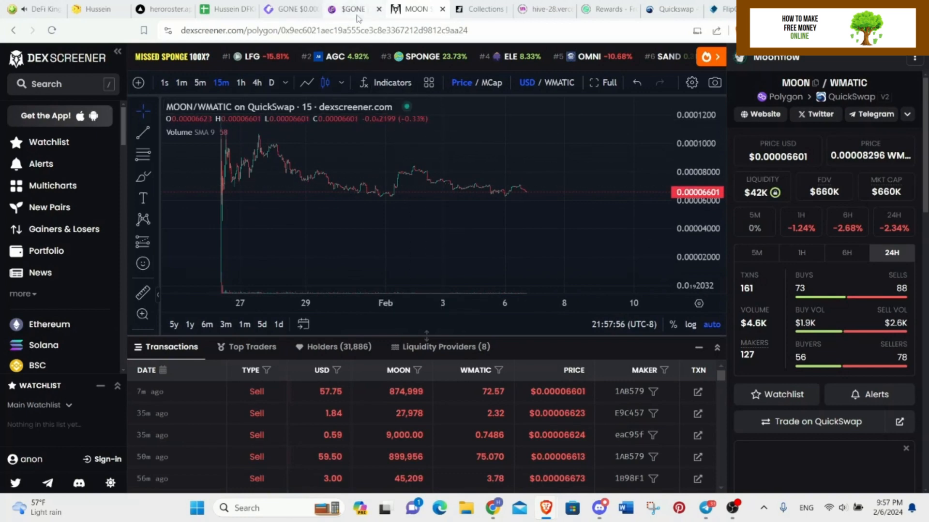
click(349, 8)
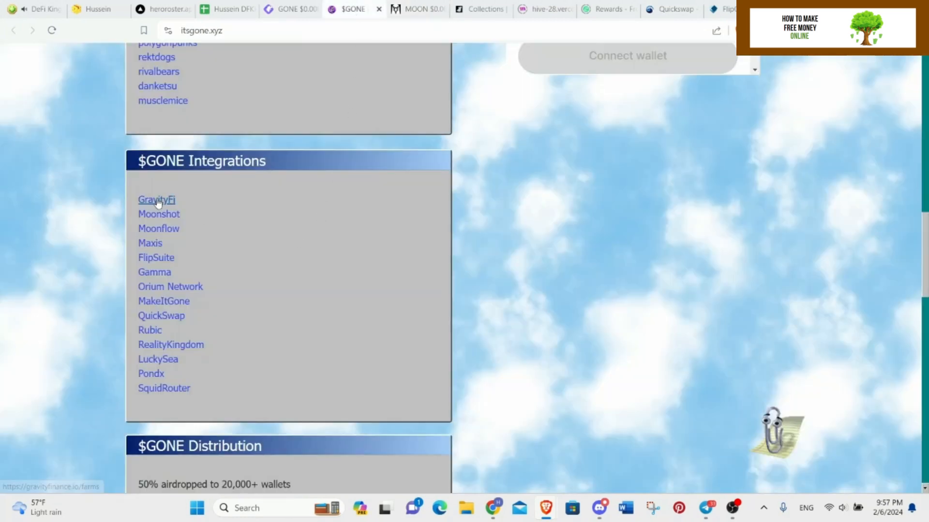
mouse_move(164, 388)
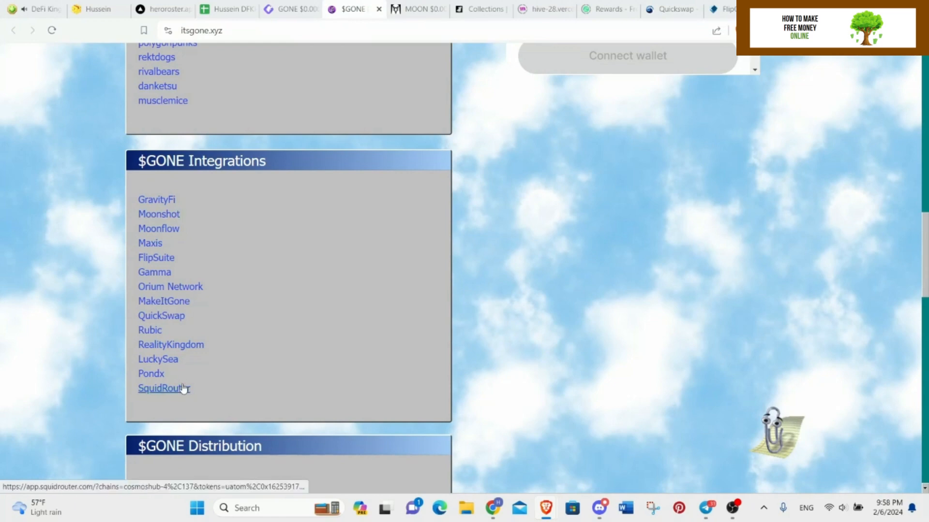
mouse_move(290, 189)
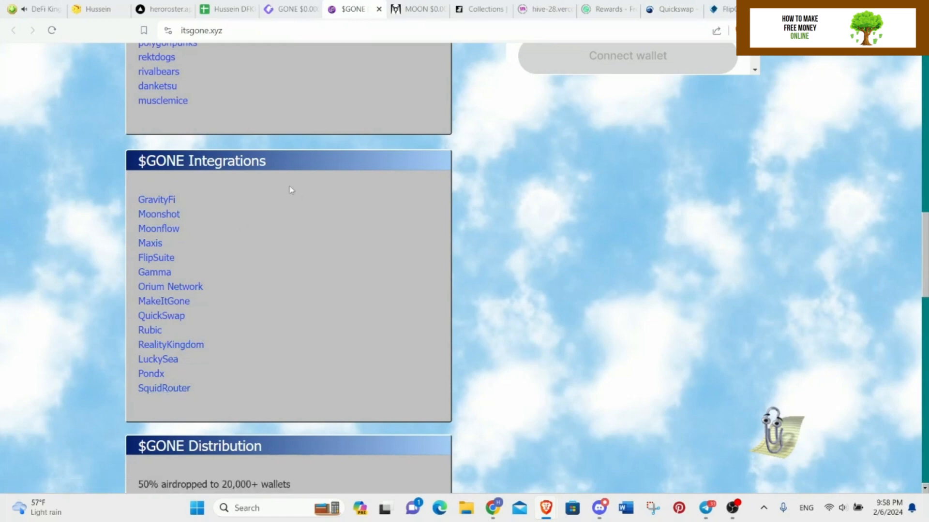
scroll(up, 3)
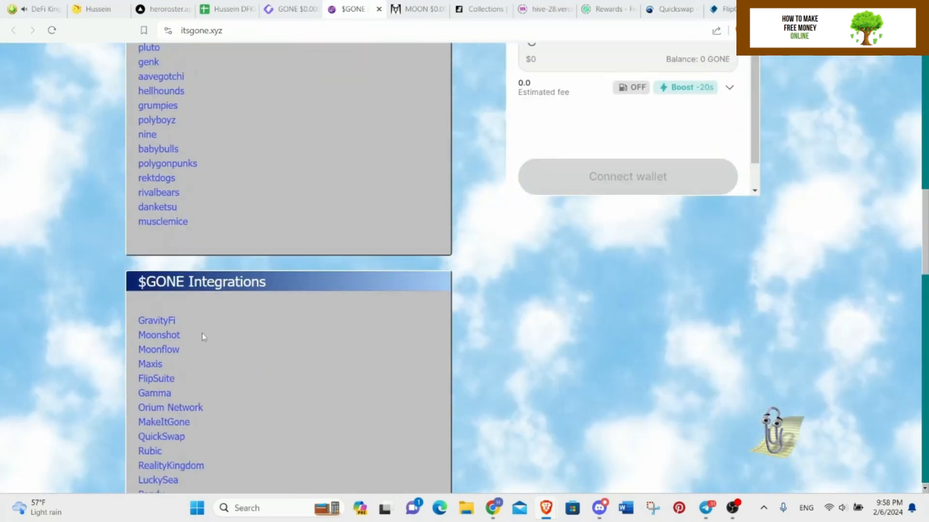
scroll(up, 3)
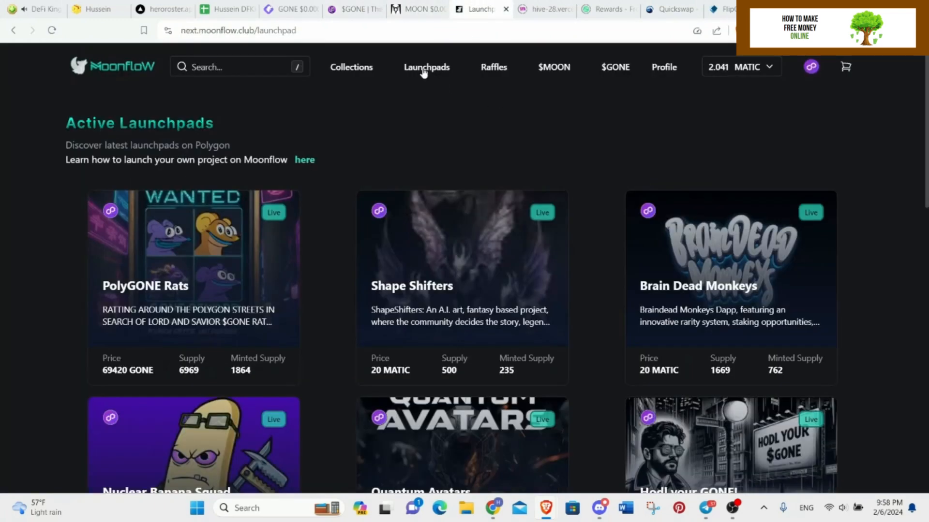
Step: Browse the Moonflow launchpad cards, including Gone Birbs at 125000 GONE, and return to the top
scroll(down, 3)
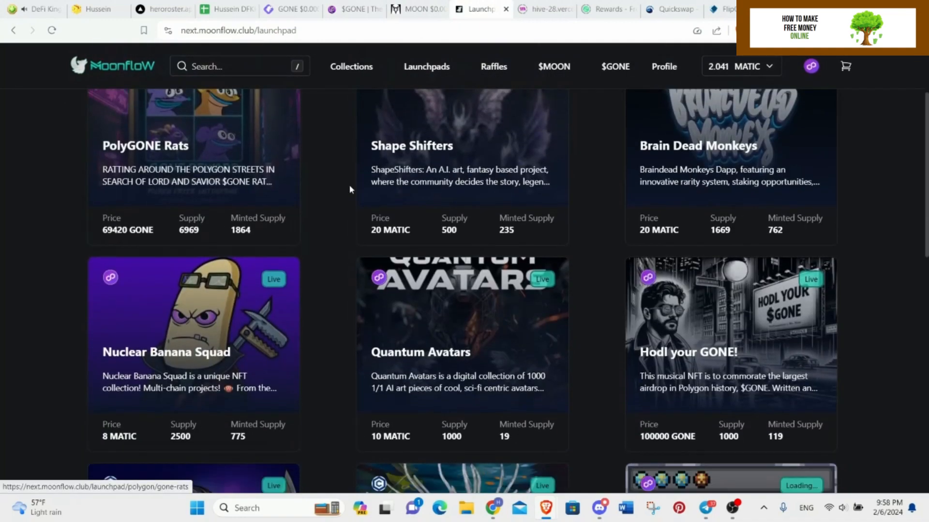
scroll(down, 3)
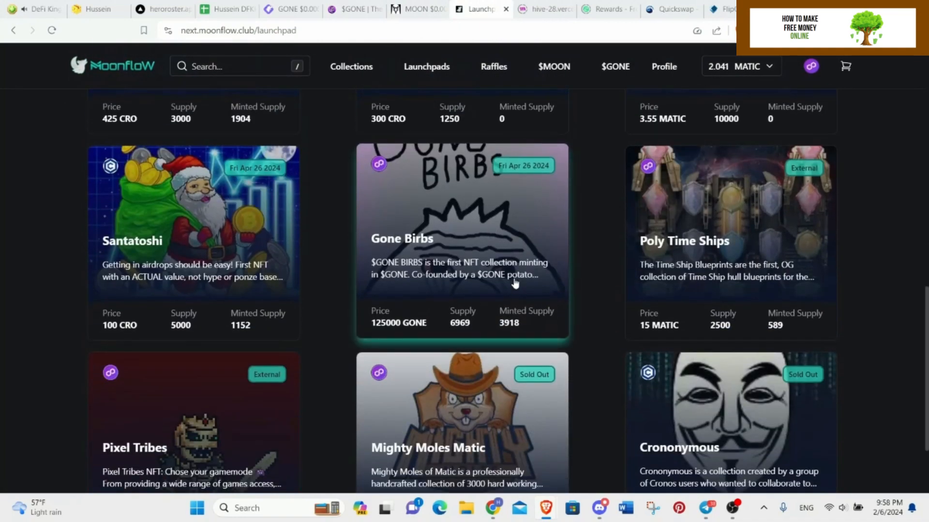
scroll(up, 3)
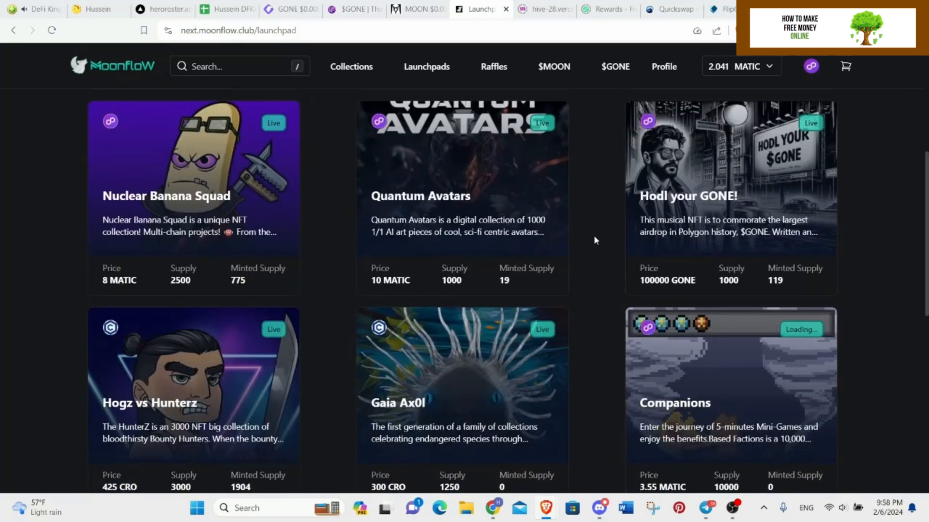
scroll(up, 3)
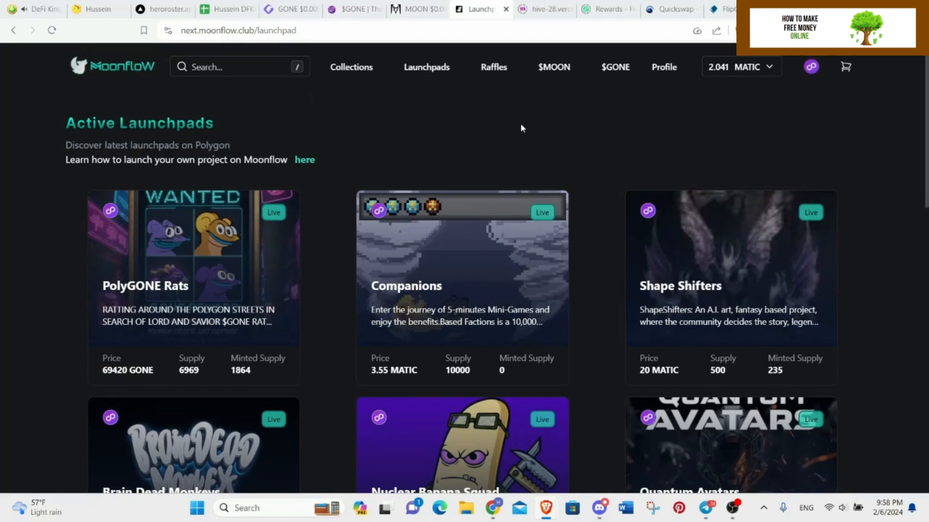
mouse_move(553, 67)
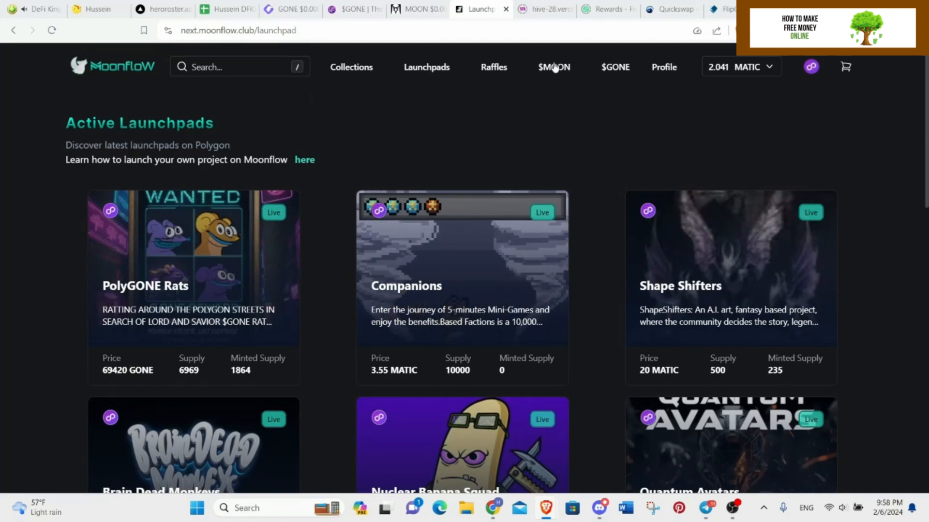
Step: Review the $MOON staking page and its Trading Rewards section, returning to the 179,757 MOON staked overview
click(552, 67)
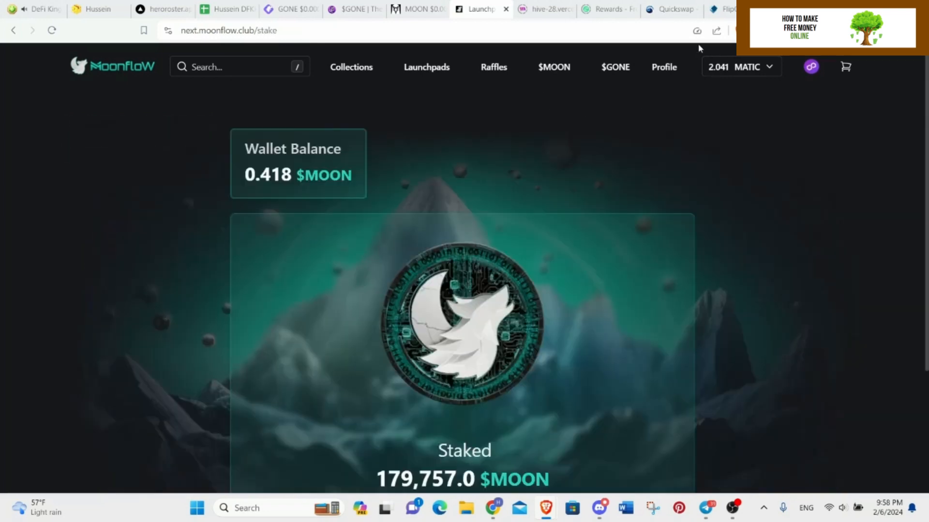
scroll(down, 3)
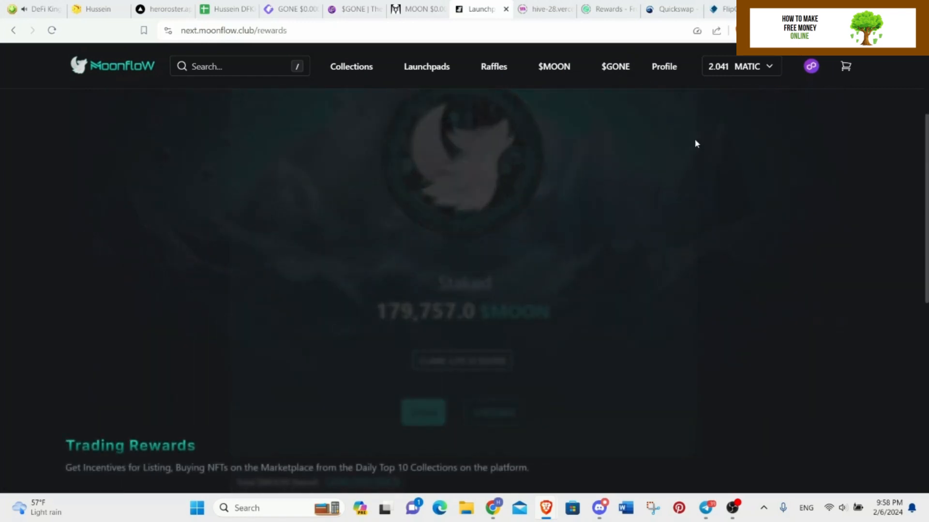
scroll(down, 3)
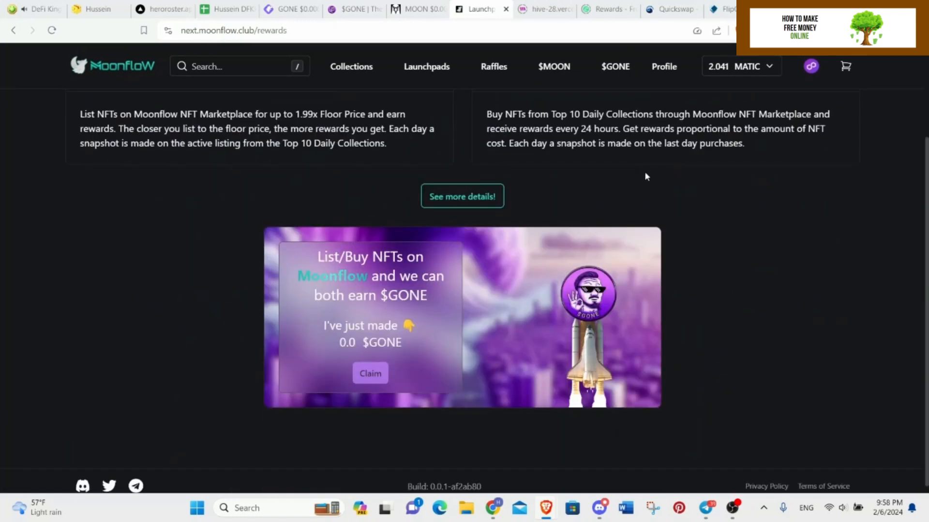
mouse_move(413, 110)
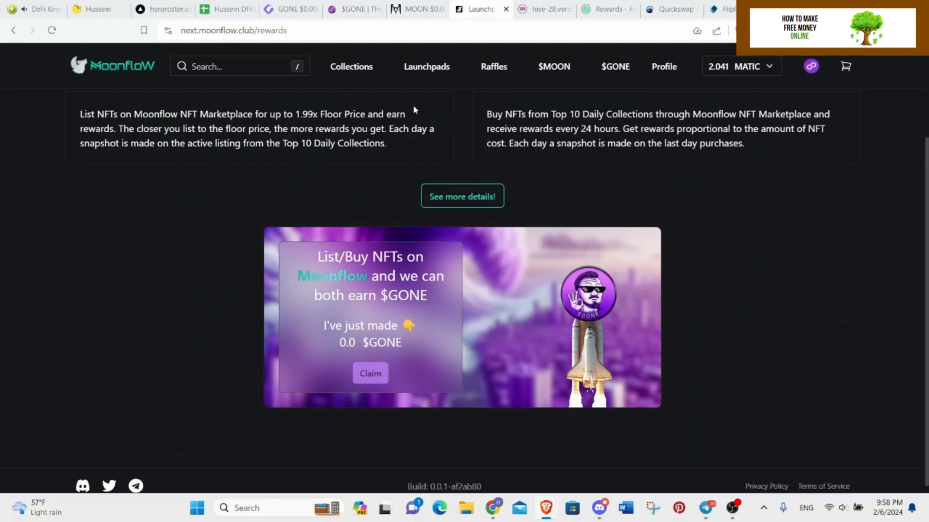
mouse_move(488, 75)
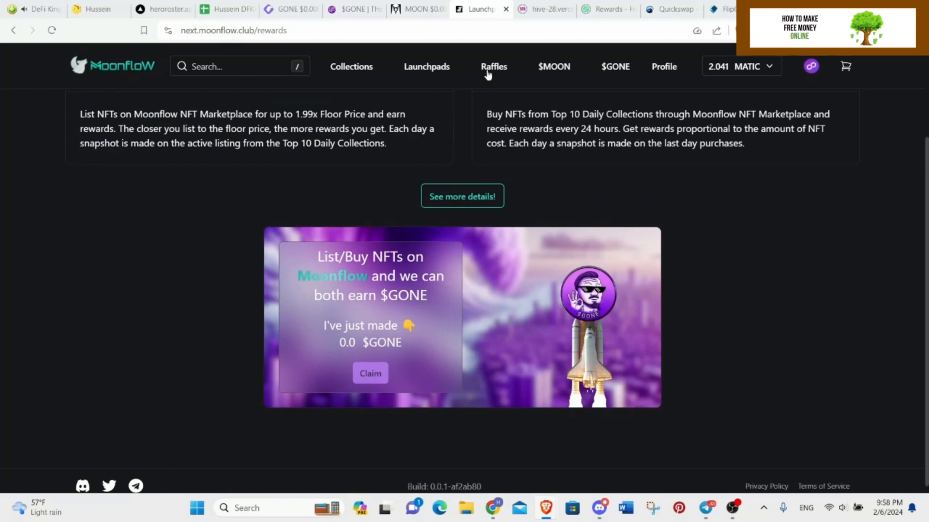
click(552, 67)
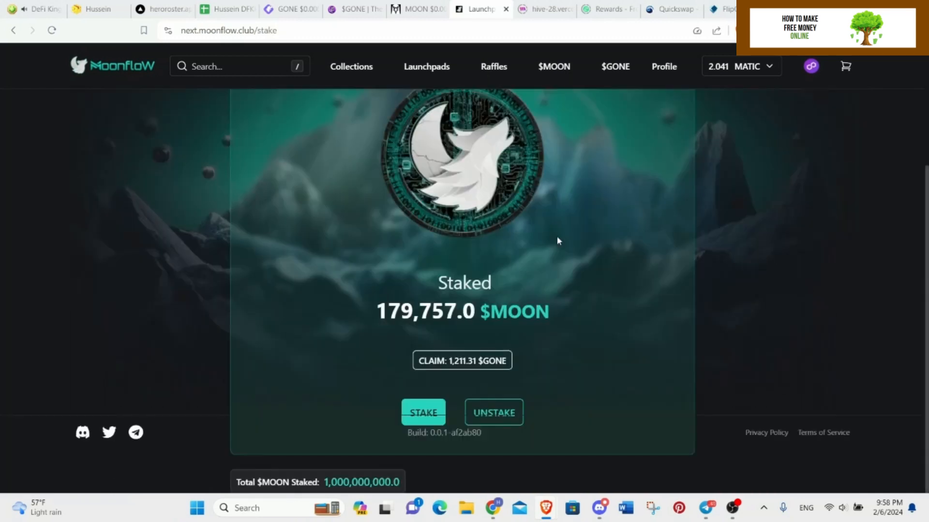
mouse_move(464, 344)
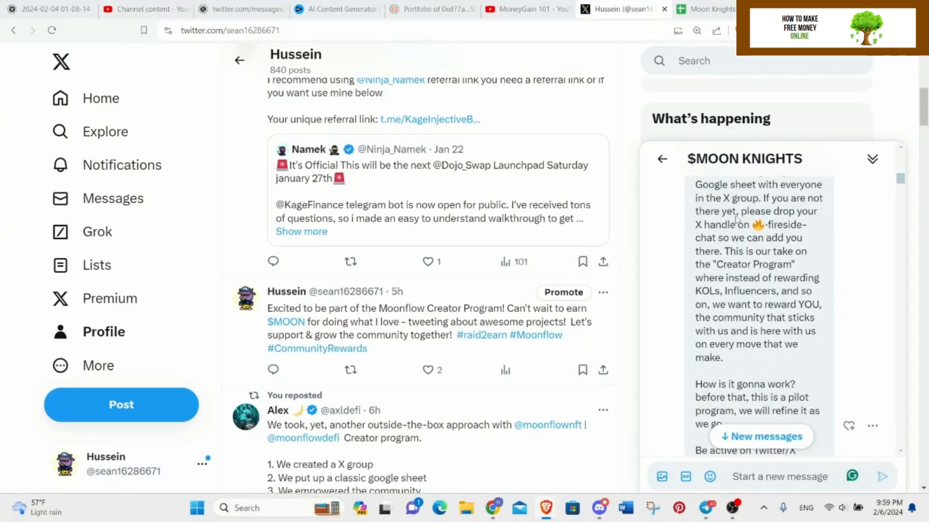
Step: Scroll through the profile posts and the $MOON KNIGHTS chat's Creator Program rules
scroll(down, 3)
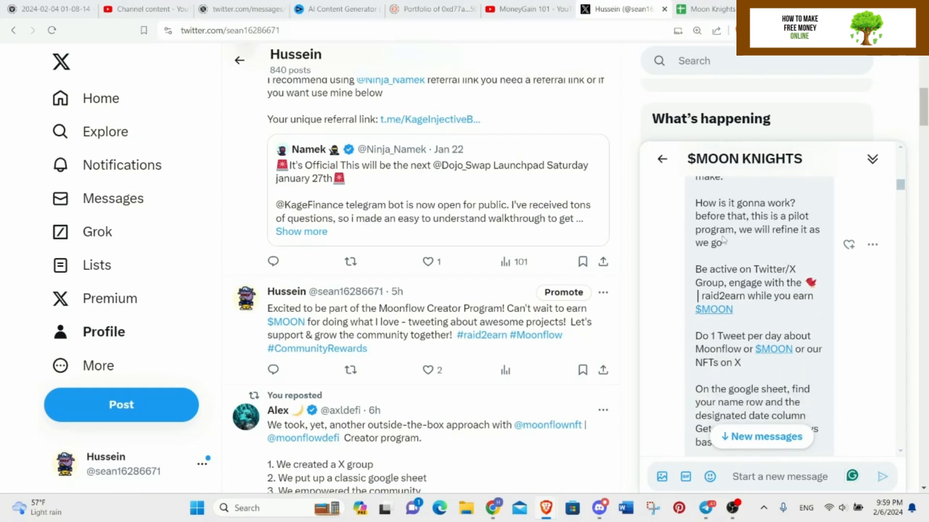
mouse_move(734, 246)
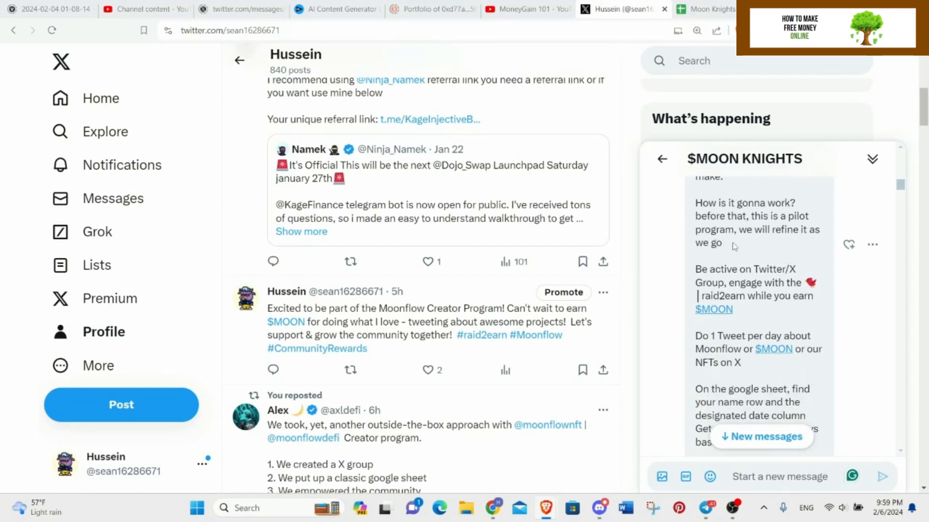
scroll(down, 3)
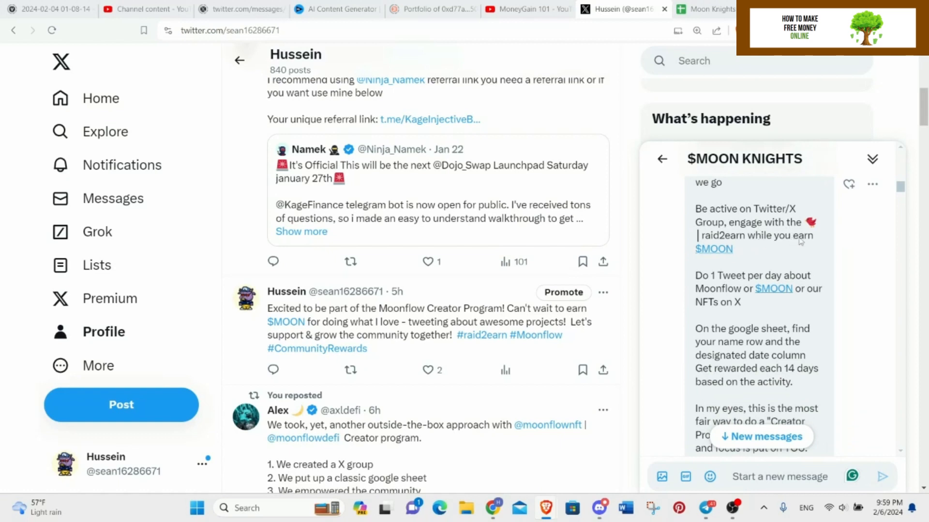
mouse_move(780, 266)
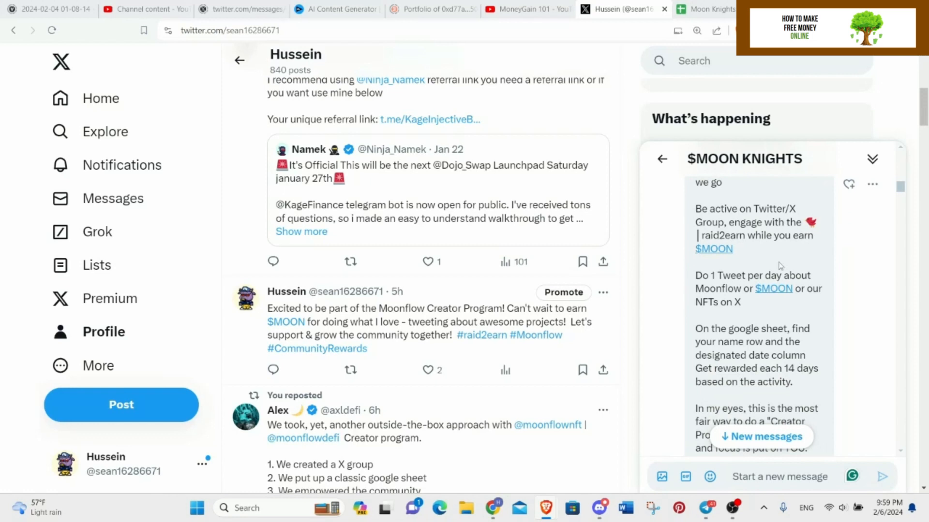
scroll(down, 3)
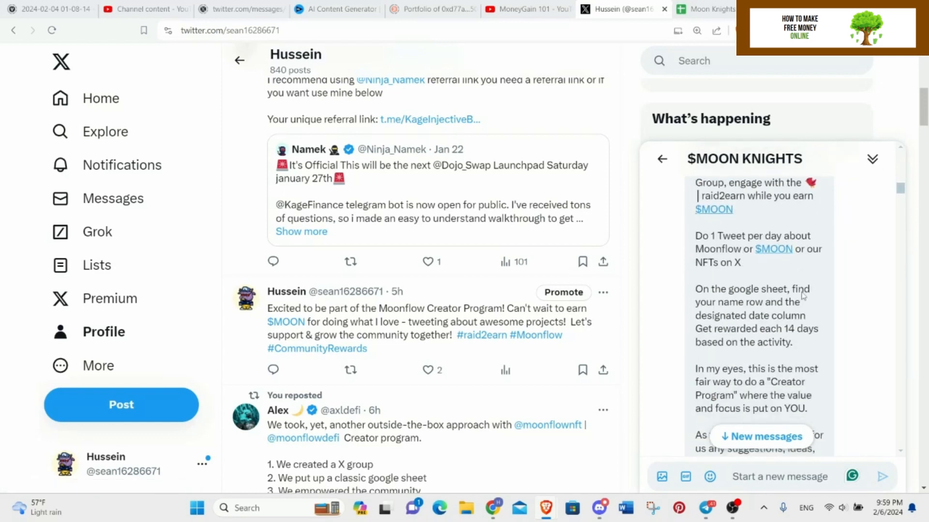
scroll(down, 3)
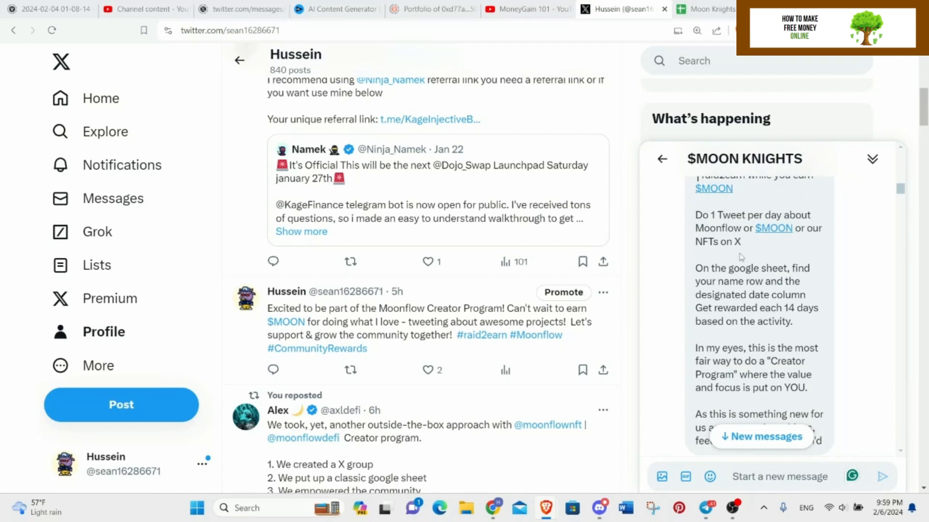
scroll(down, 3)
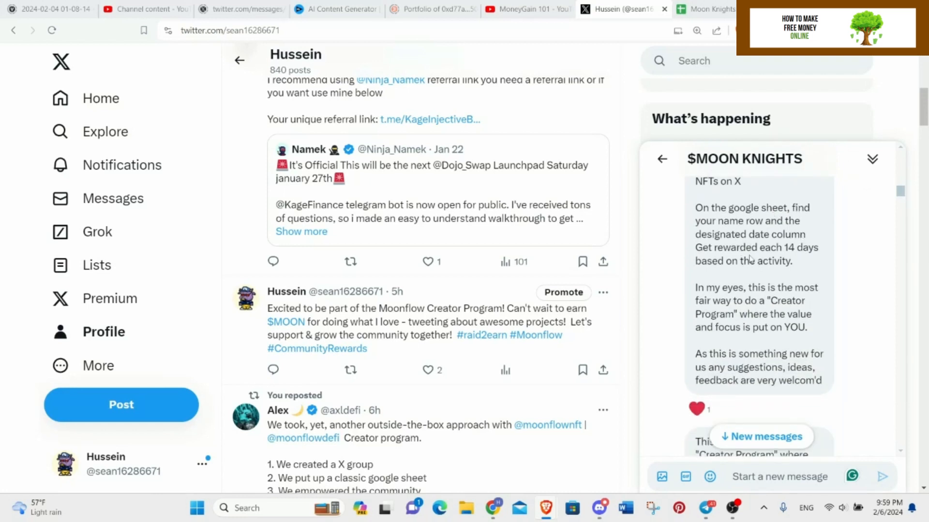
mouse_move(811, 257)
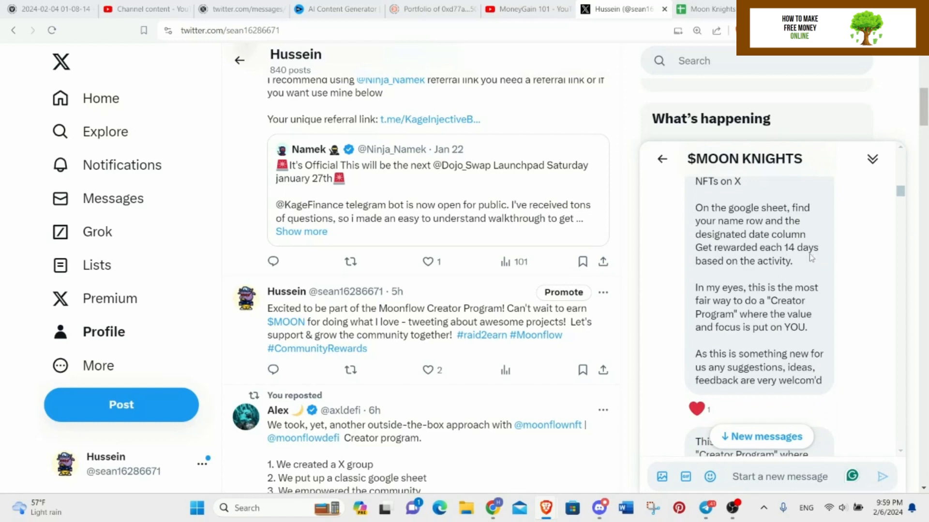
mouse_move(685, 195)
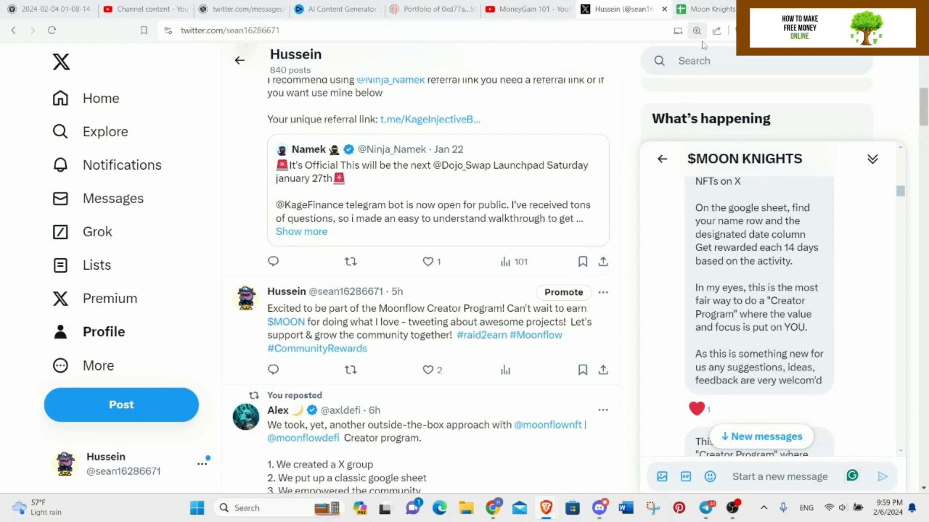
mouse_move(697, 30)
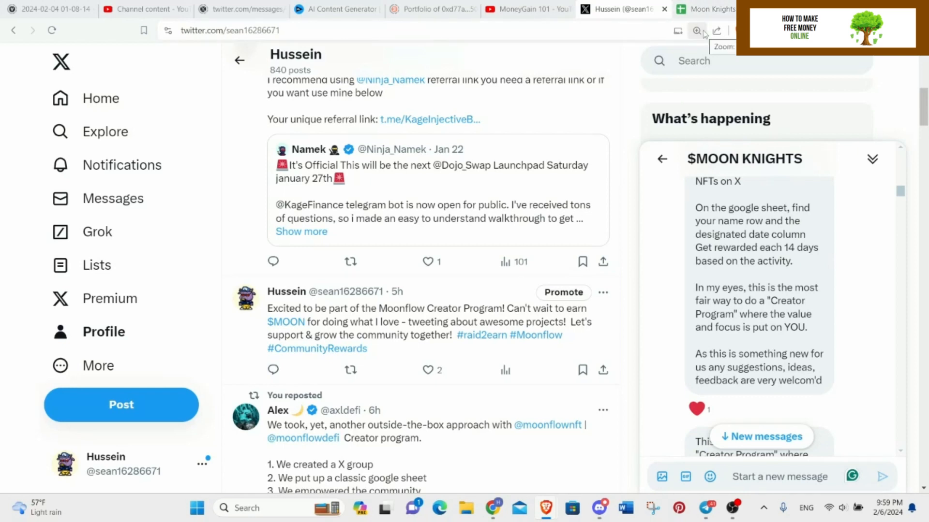
mouse_move(731, 74)
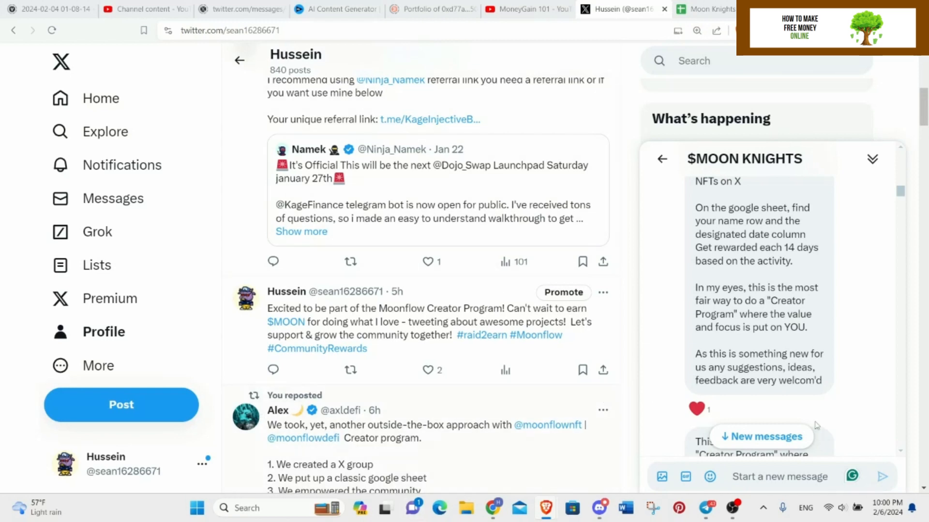
mouse_move(789, 352)
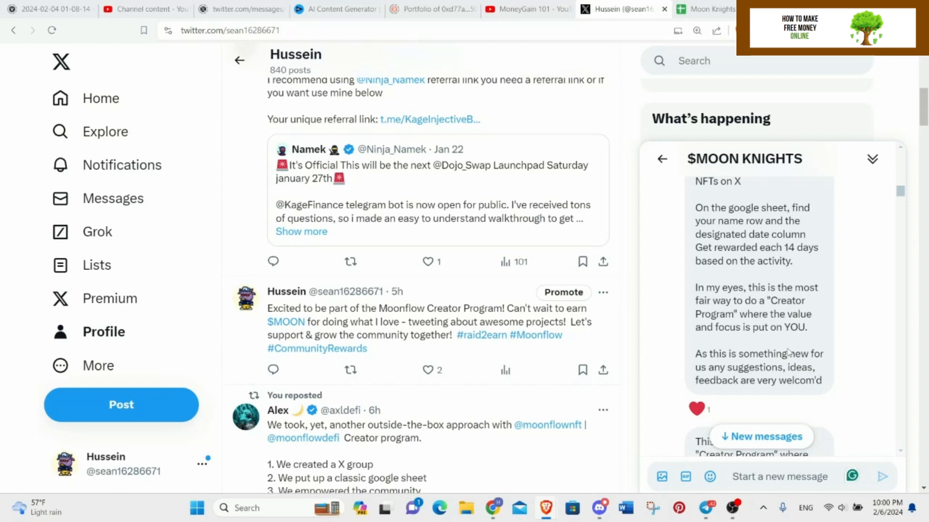
scroll(down, 3)
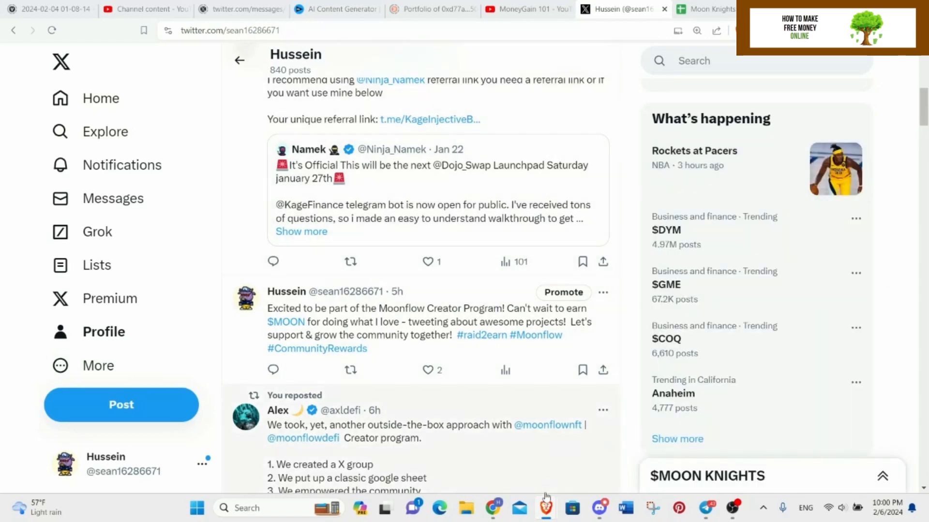
mouse_move(545, 507)
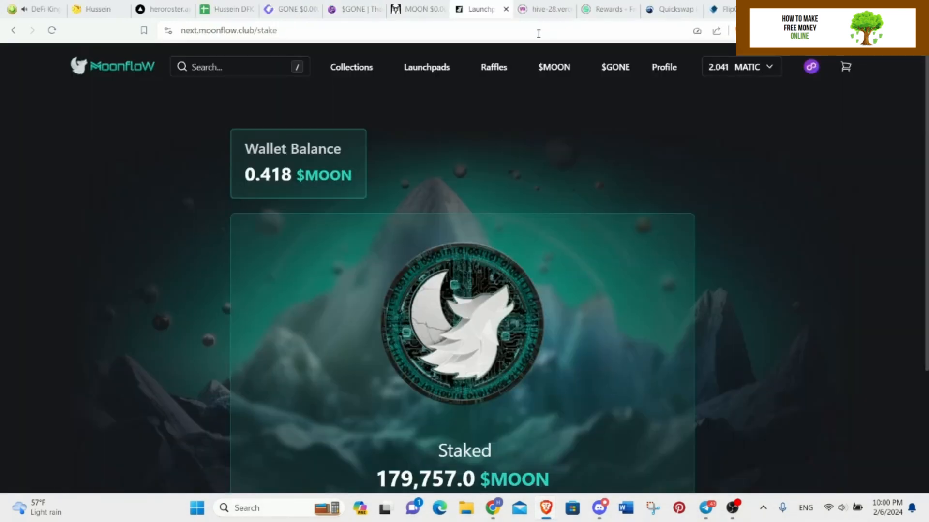
mouse_move(581, 108)
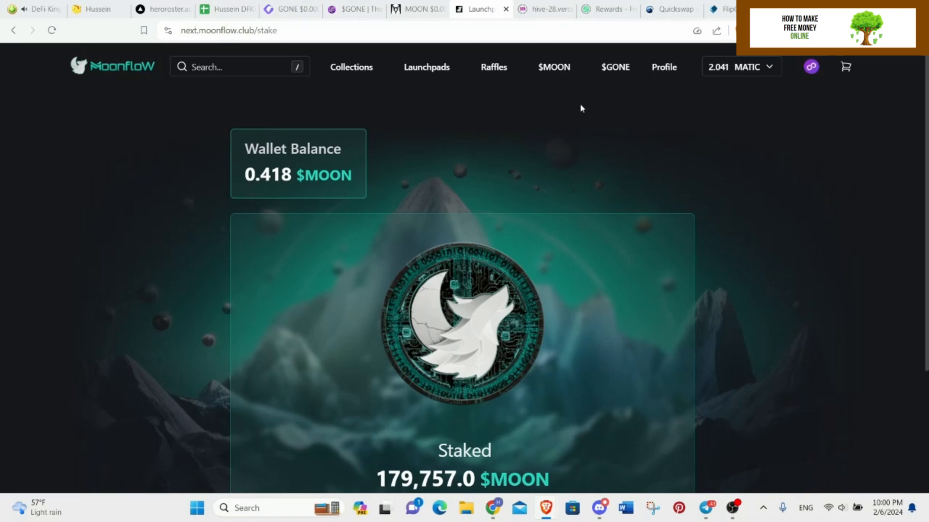
Step: Switch from X to the Hive 'Stake Your Bee' page showing about 372.06 LIC claimable
click(544, 9)
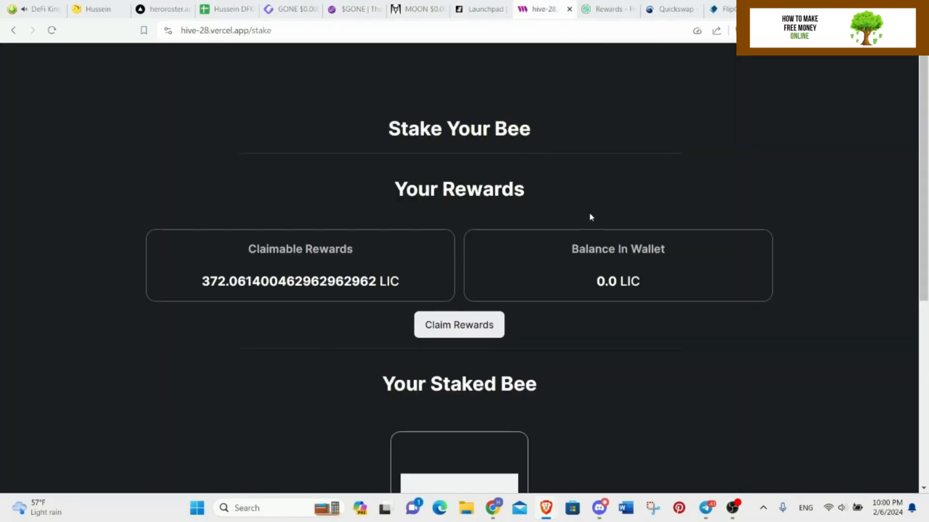
mouse_move(400, 25)
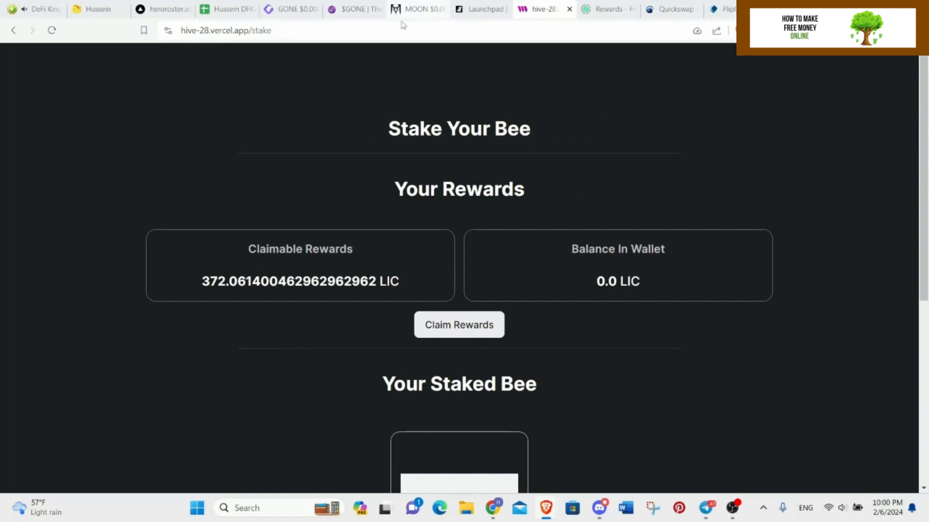
mouse_move(454, 277)
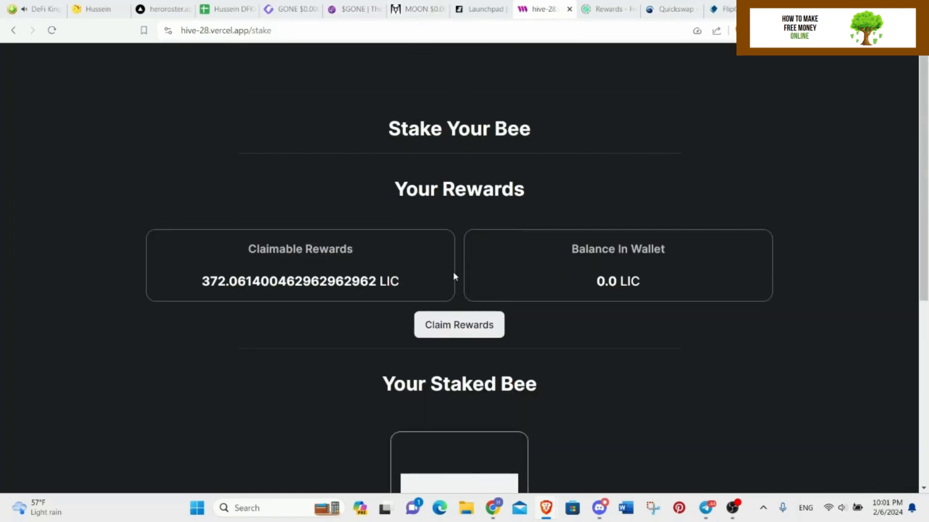
Step: Review Hive's 372.075 LIC claimable rewards, dismiss the Token ID prompt, then move to Freecash
double_click(388, 282)
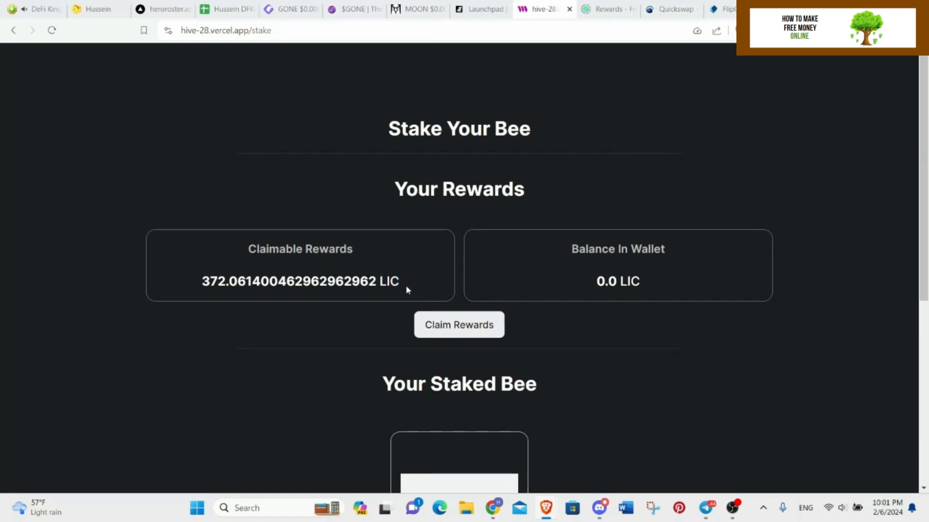
mouse_move(34, 61)
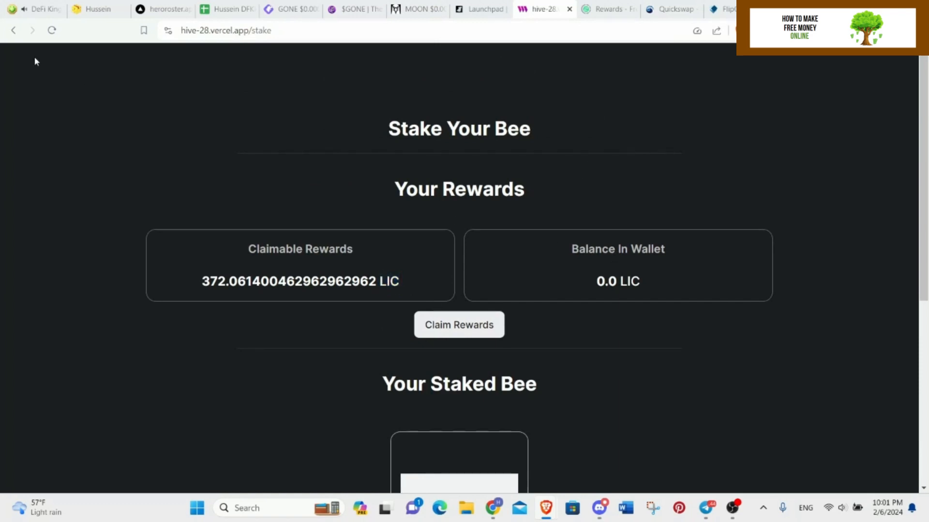
mouse_move(58, 118)
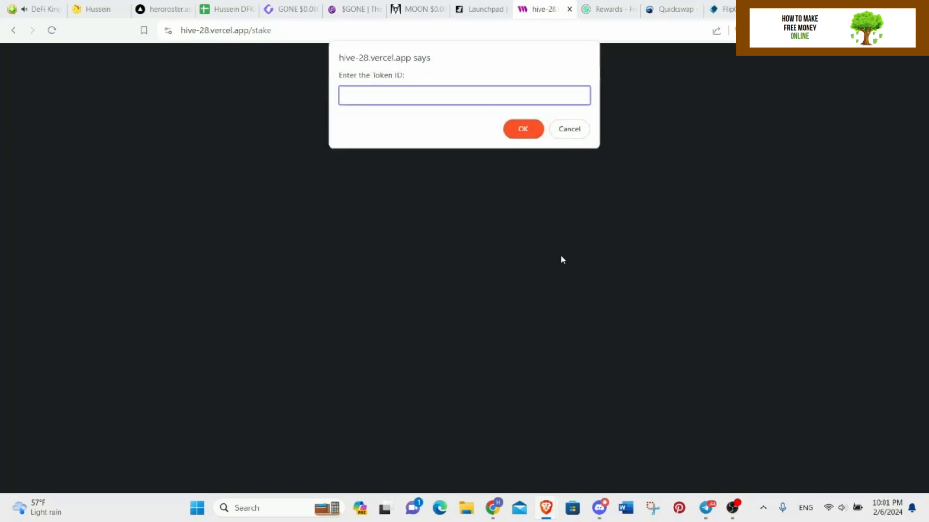
click(522, 128)
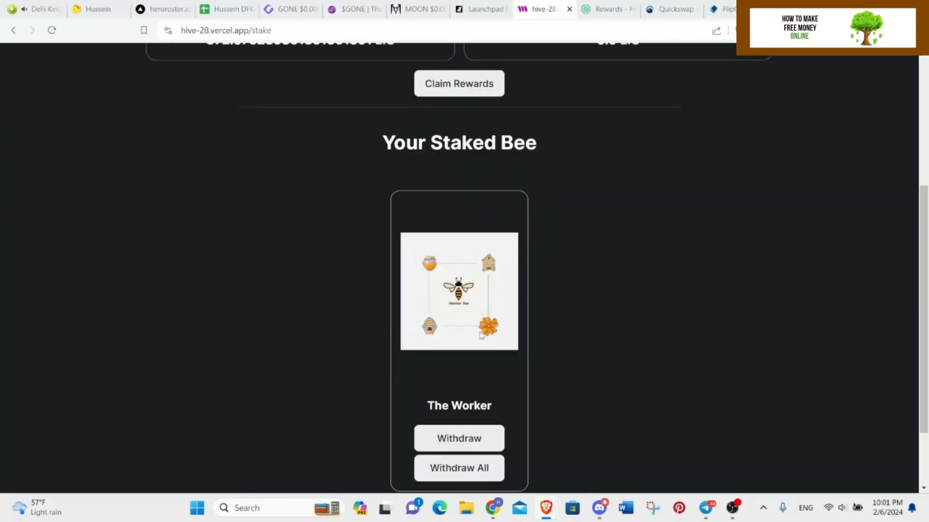
scroll(up, 3)
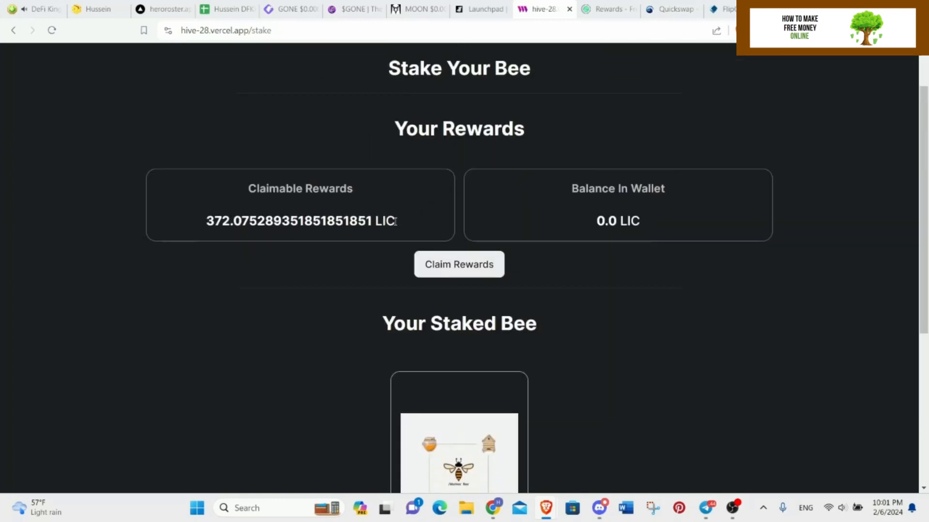
mouse_move(592, 255)
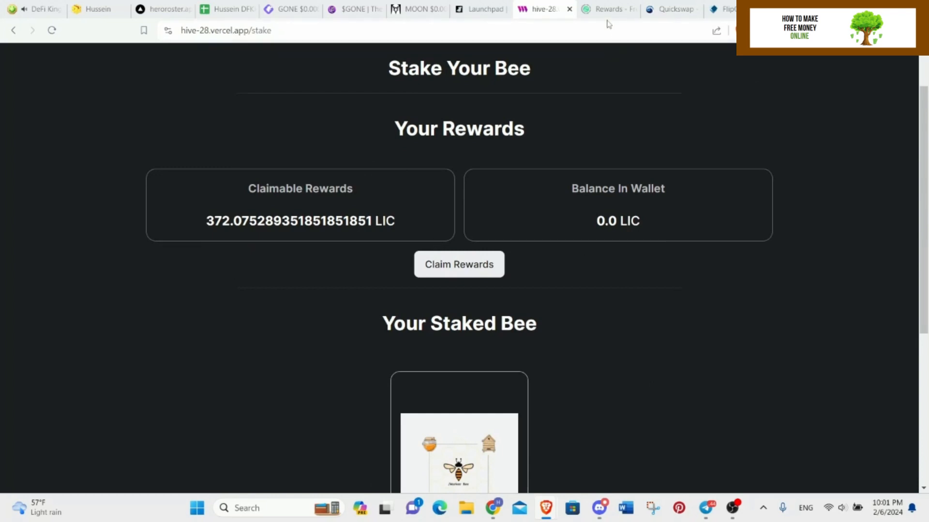
click(607, 8)
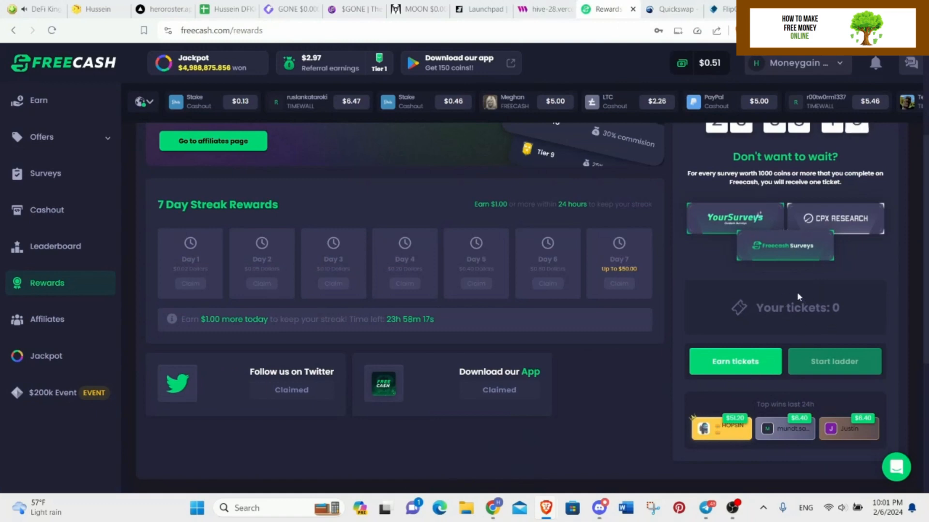
Step: Review the Freecash Rewards page with its $0.51 balance and streak timer
scroll(down, 3)
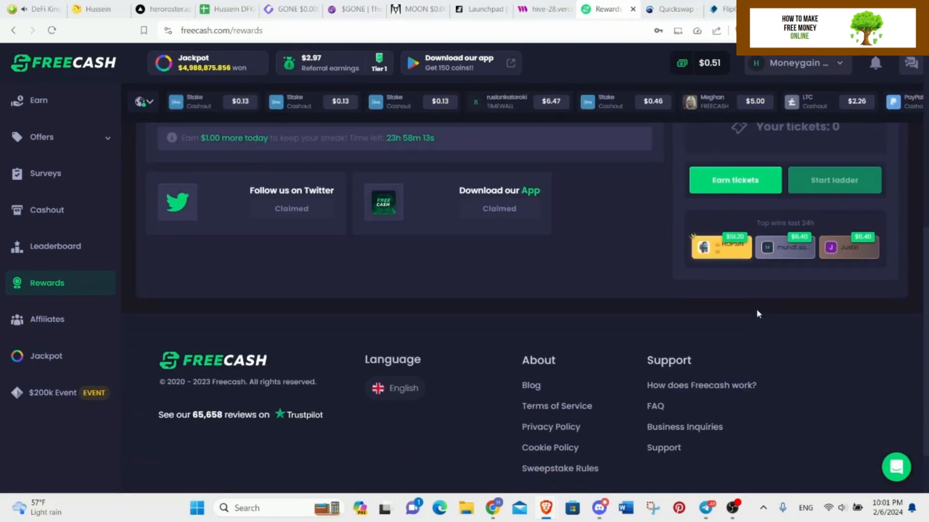
scroll(up, 3)
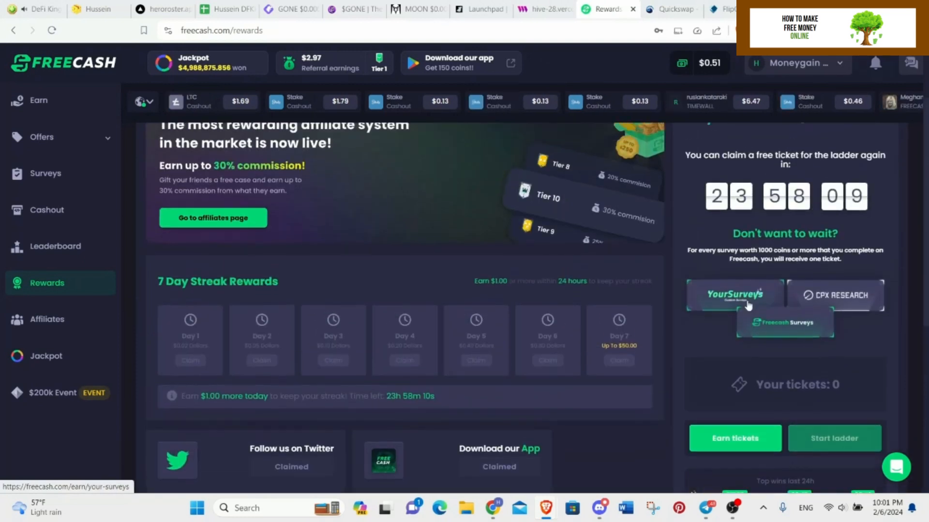
scroll(up, 3)
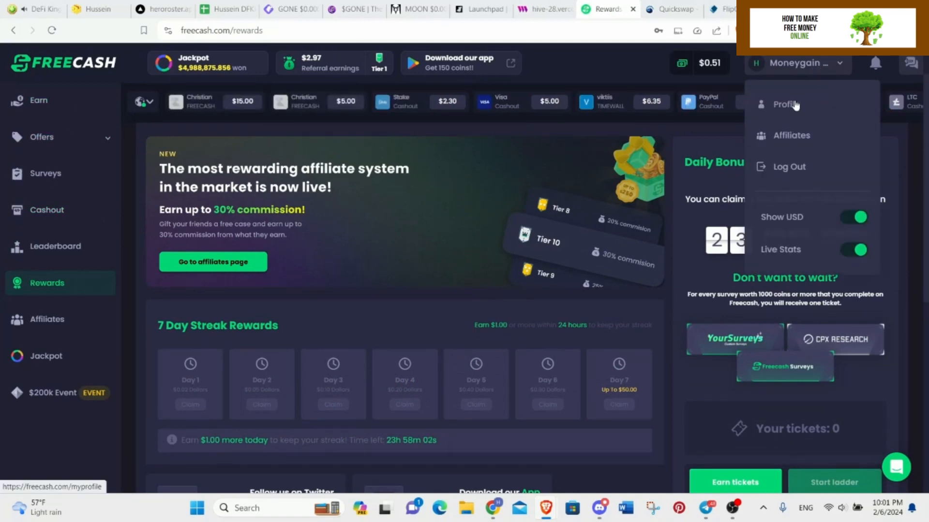
Step: Open the Freecash profile offer history listing Board Kings $5.00 and $8.00 pending rewards
click(786, 104)
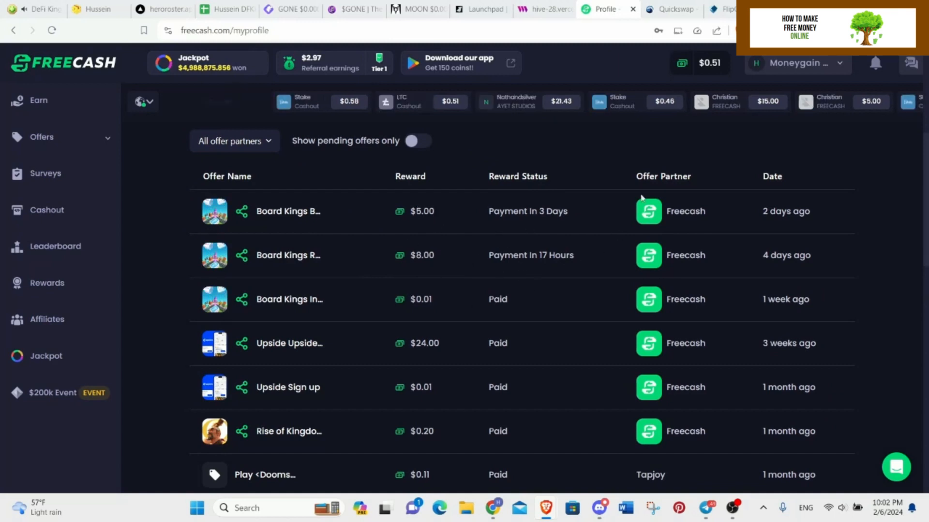
mouse_move(598, 191)
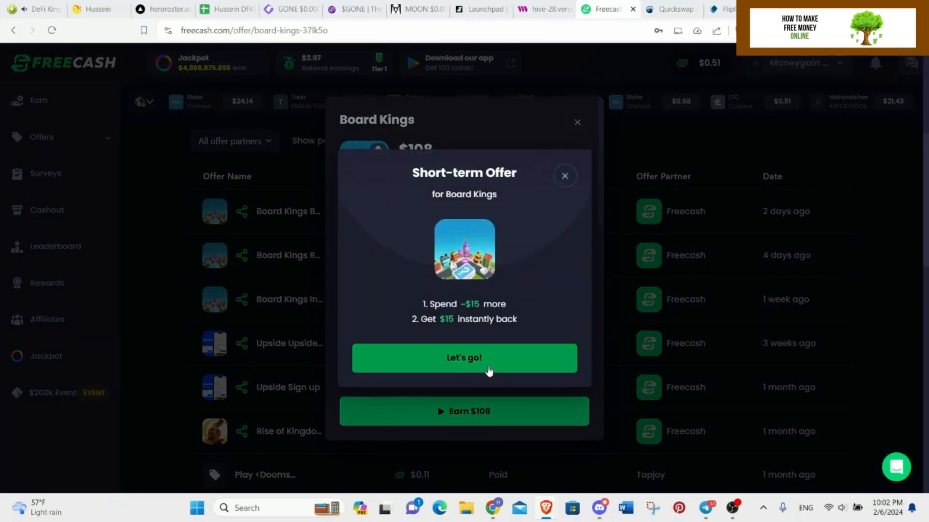
click(464, 358)
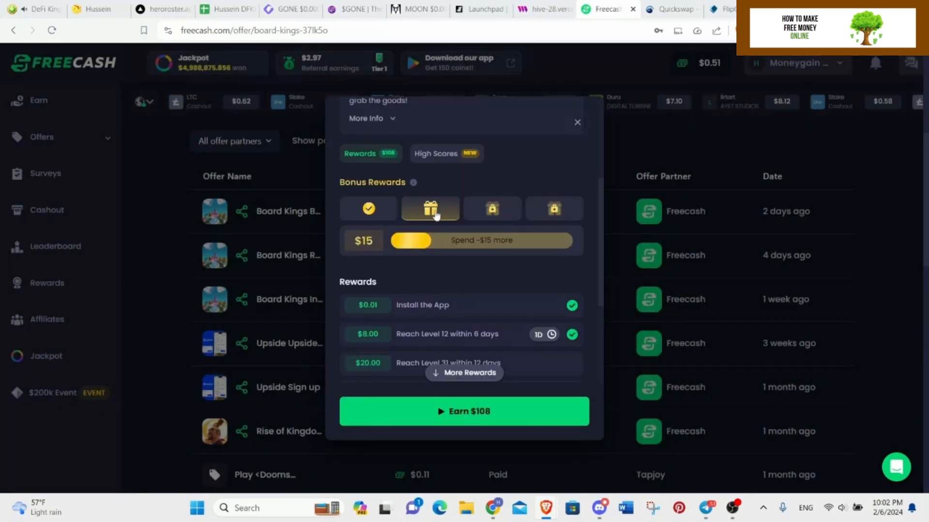
scroll(down, 3)
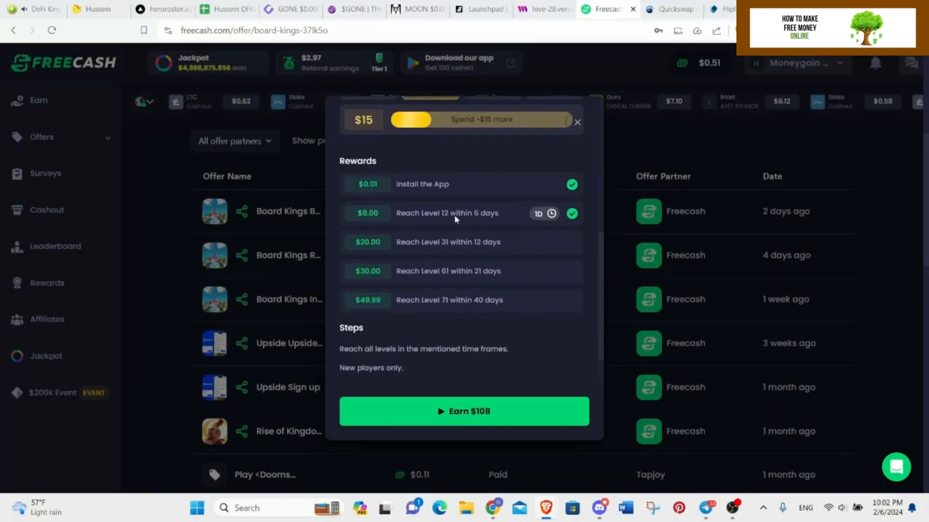
mouse_move(482, 246)
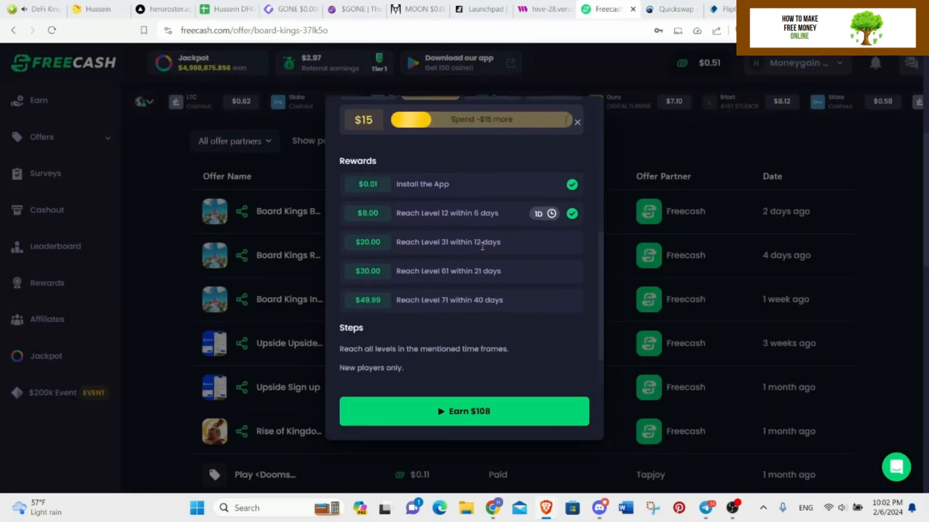
scroll(up, 3)
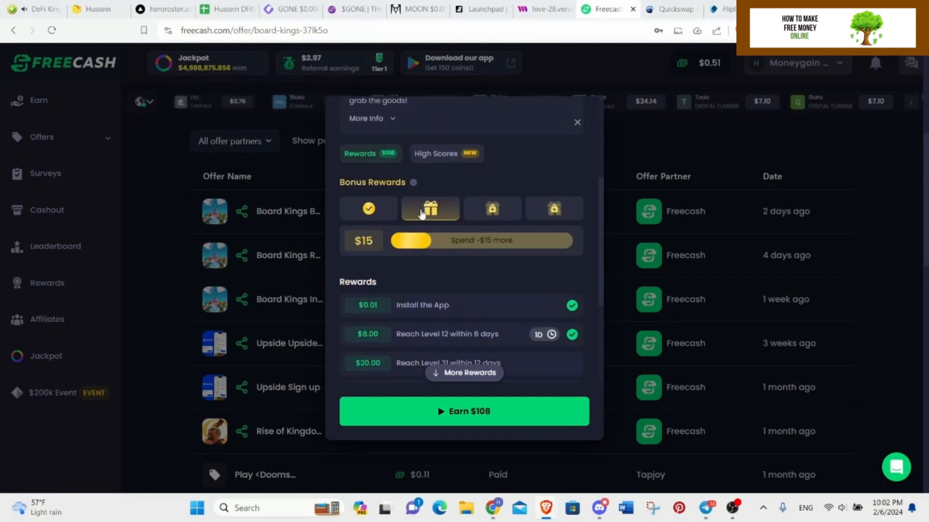
click(463, 372)
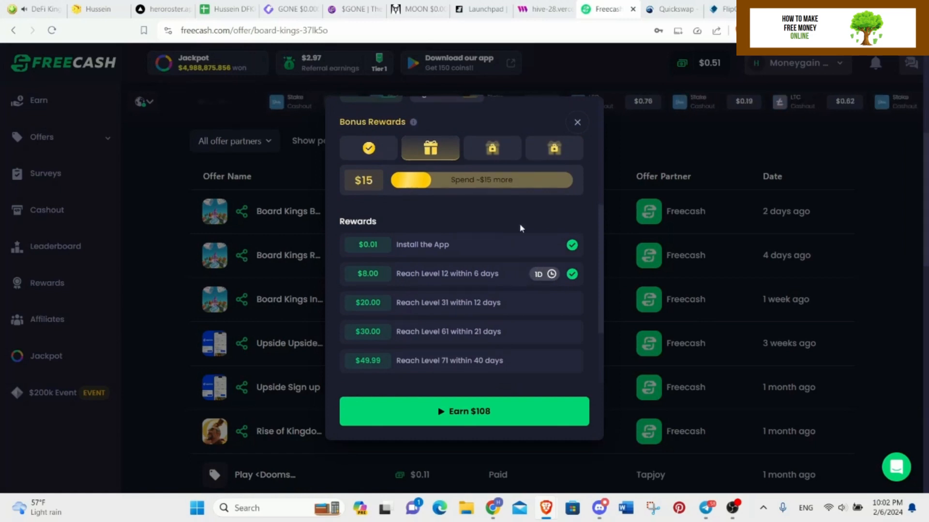
click(577, 122)
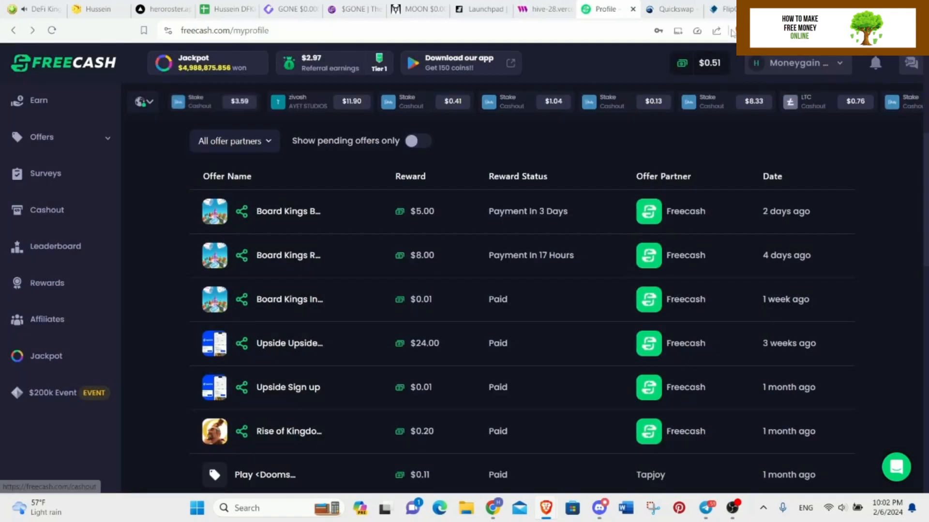